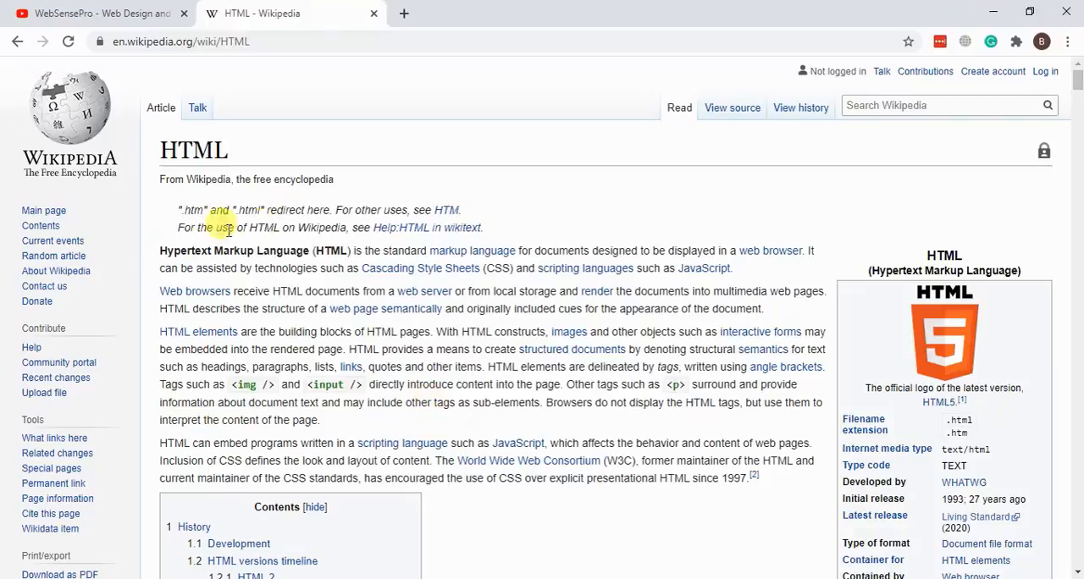
mouse_move(161, 258)
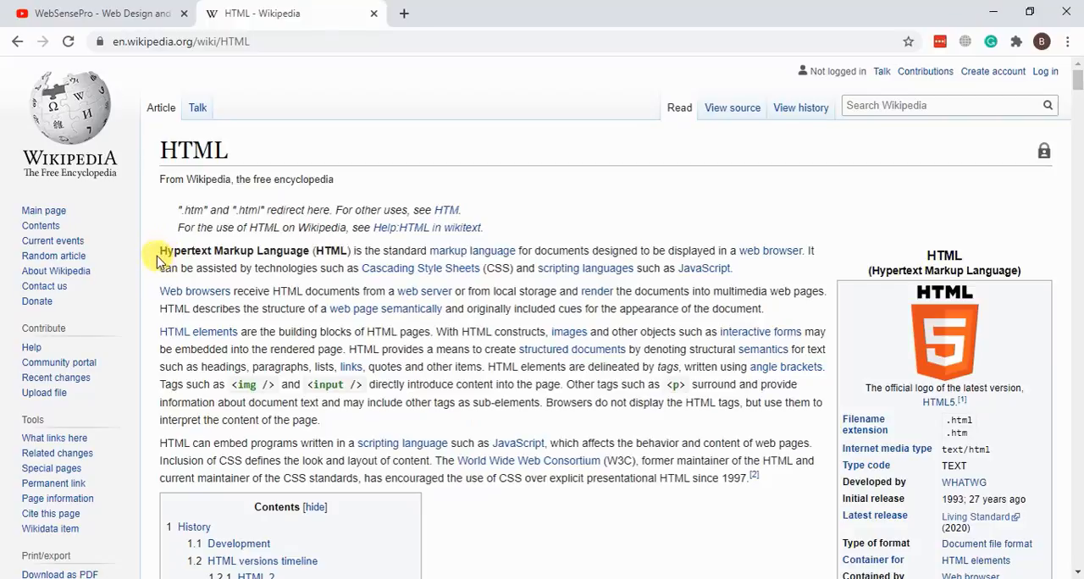
View the Wikipedia HTML article's page source in a new tab and scroll through it.
double_click(184, 251)
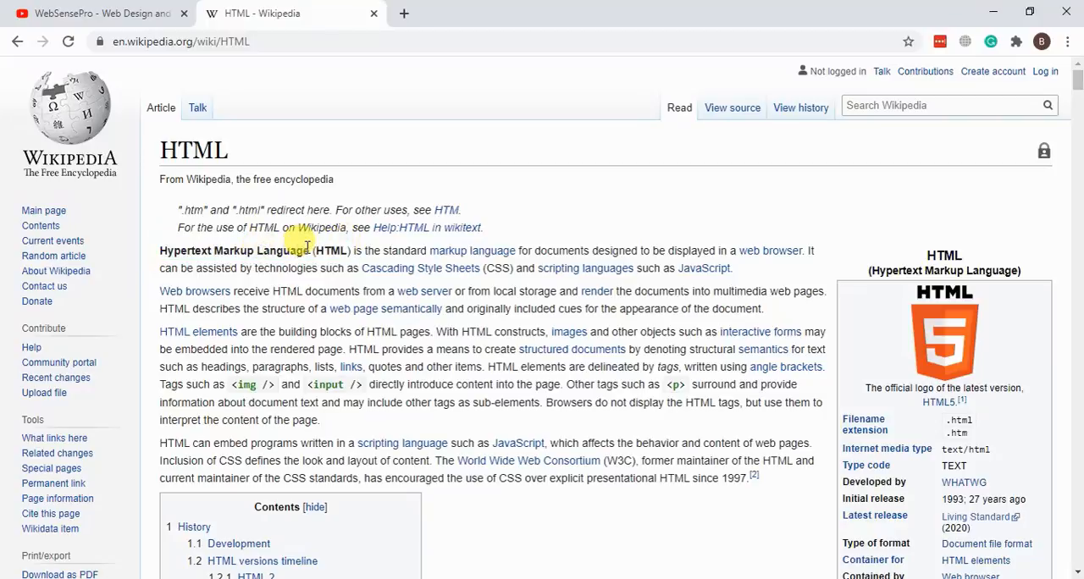
scroll(down, 3)
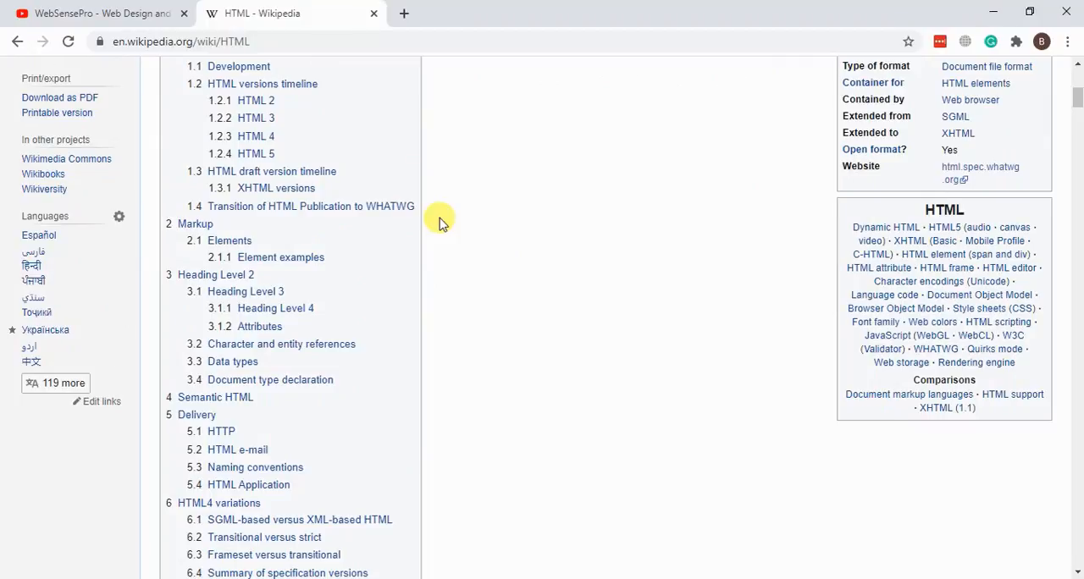
scroll(up, 3)
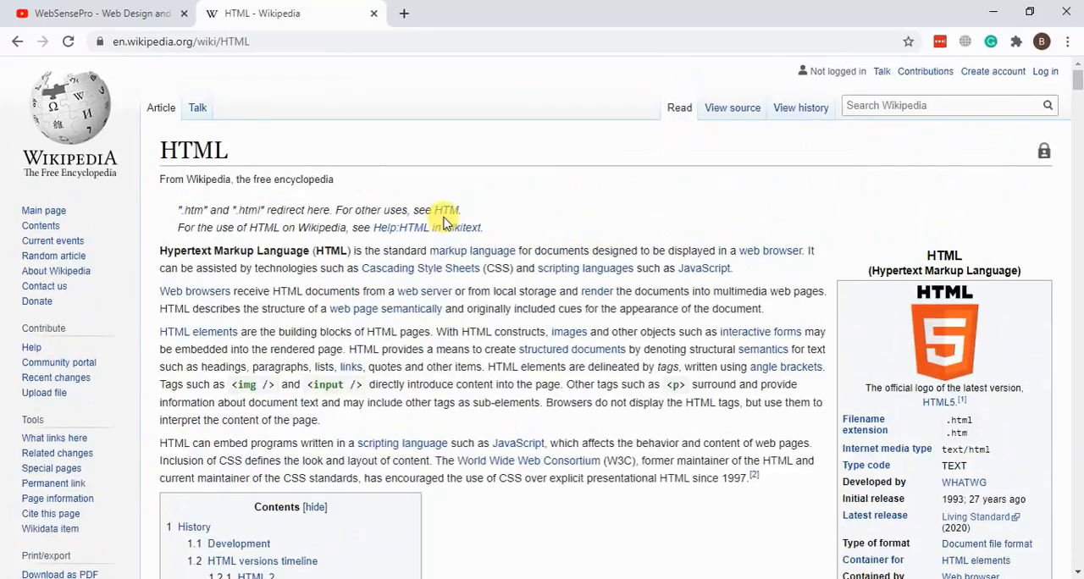
mouse_move(250, 210)
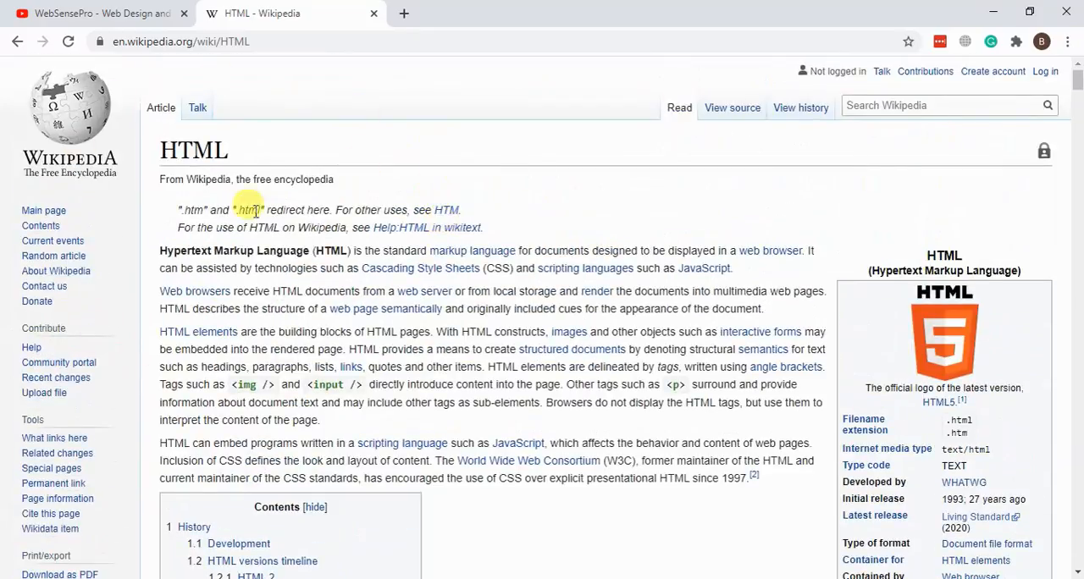
mouse_move(279, 280)
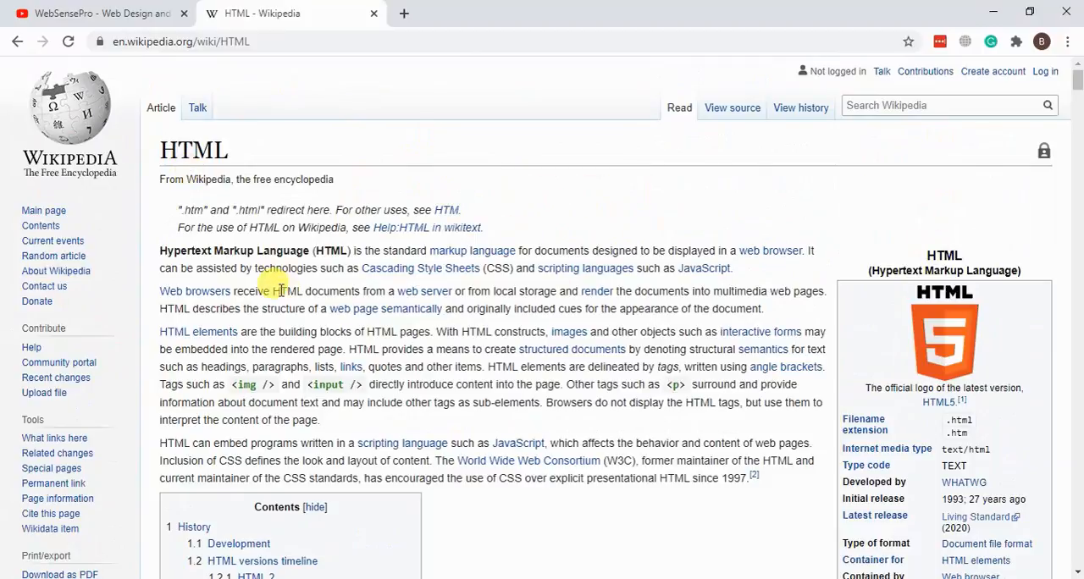
mouse_move(254, 210)
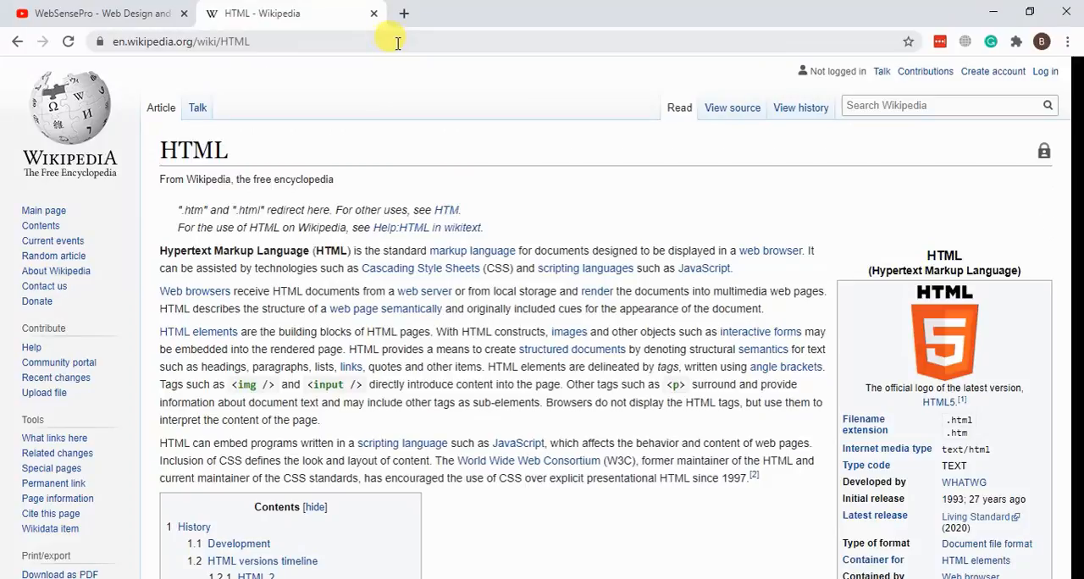
mouse_move(256, 200)
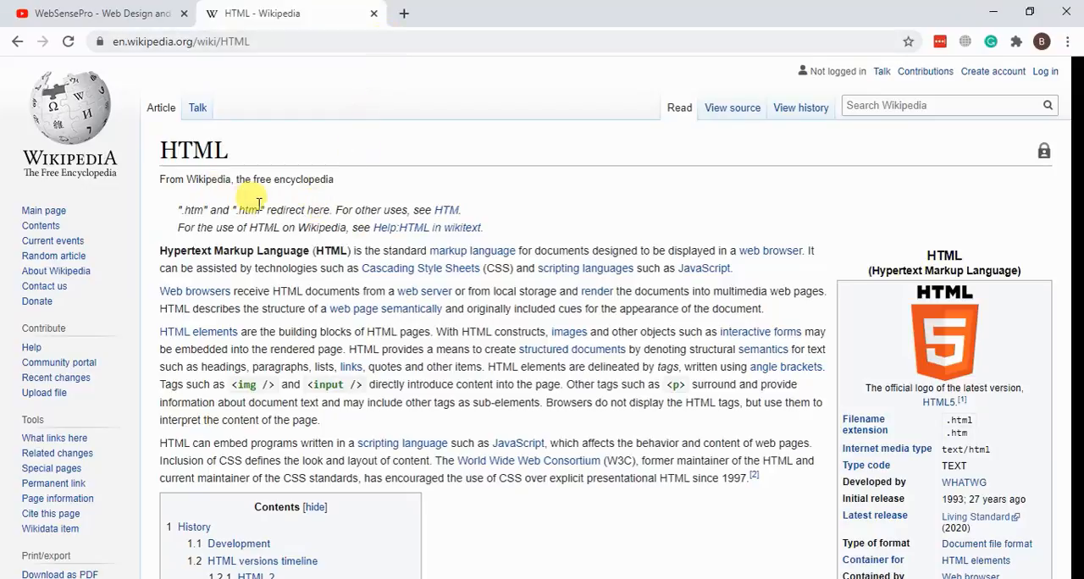
right_click(592, 322)
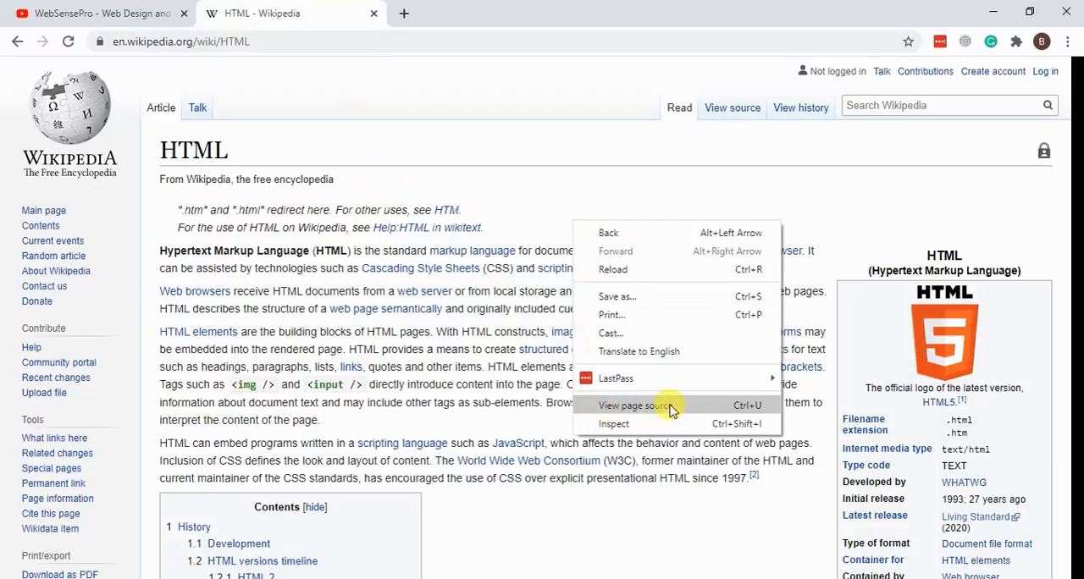
click(635, 405)
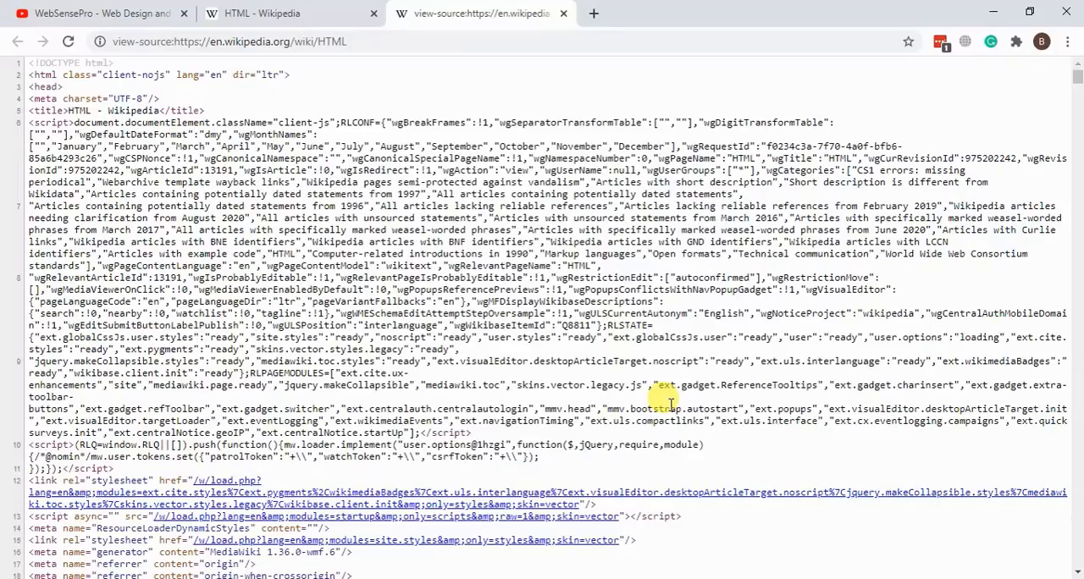
scroll(down, 3)
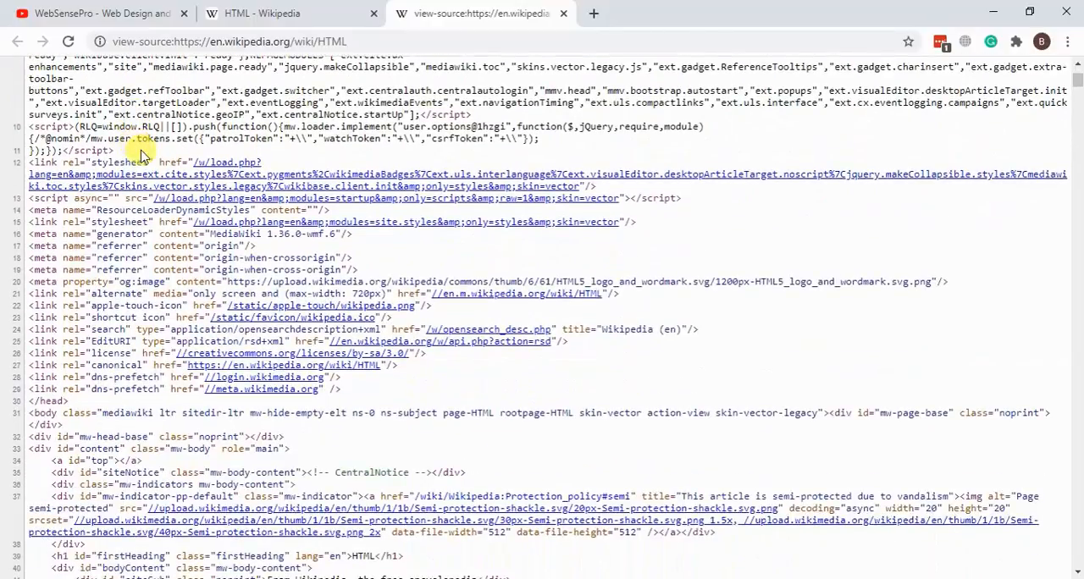
scroll(down, 3)
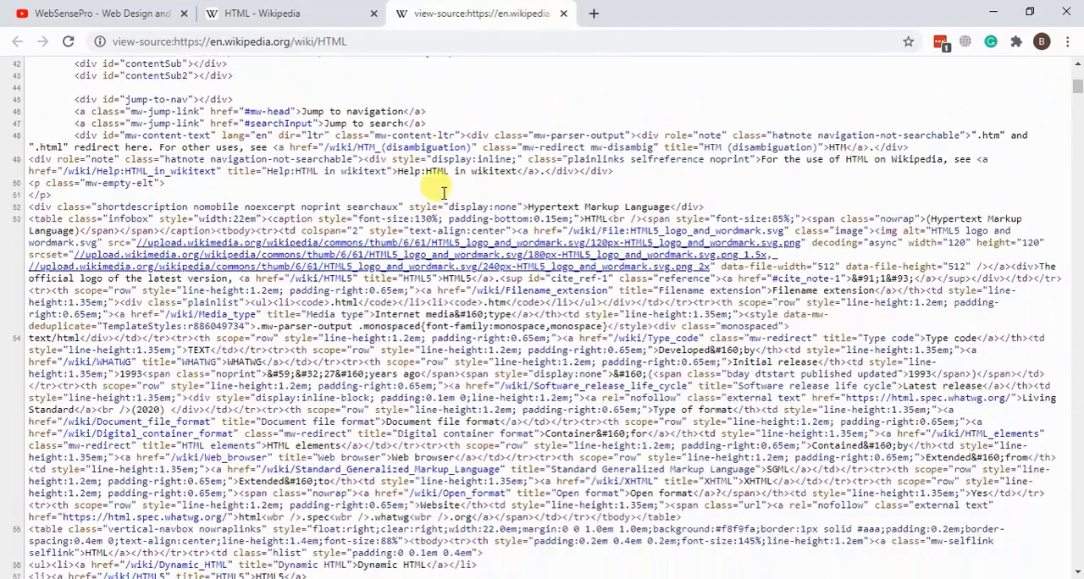
scroll(down, 3)
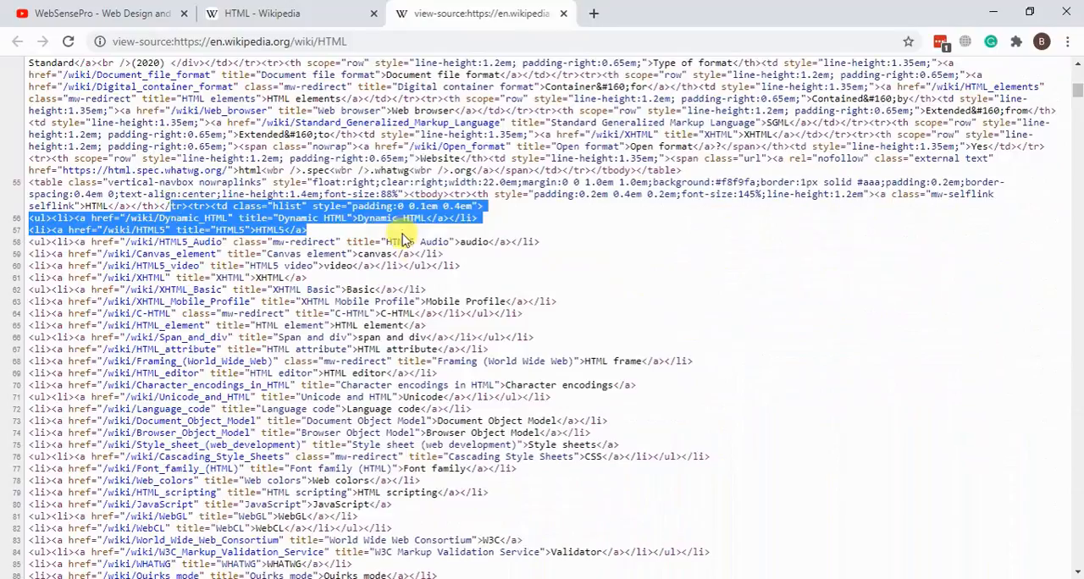
scroll(down, 3)
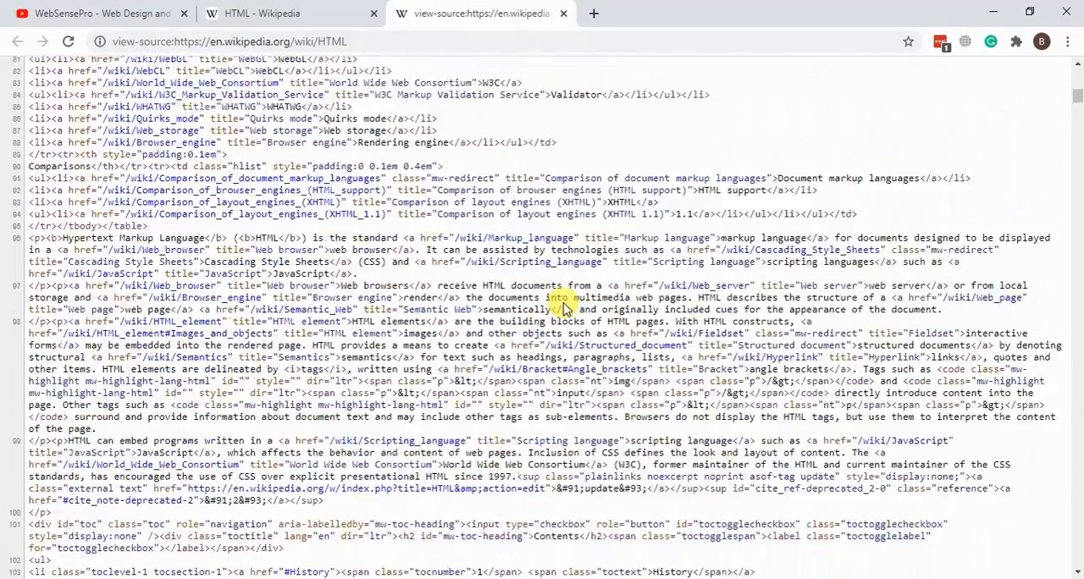
scroll(down, 3)
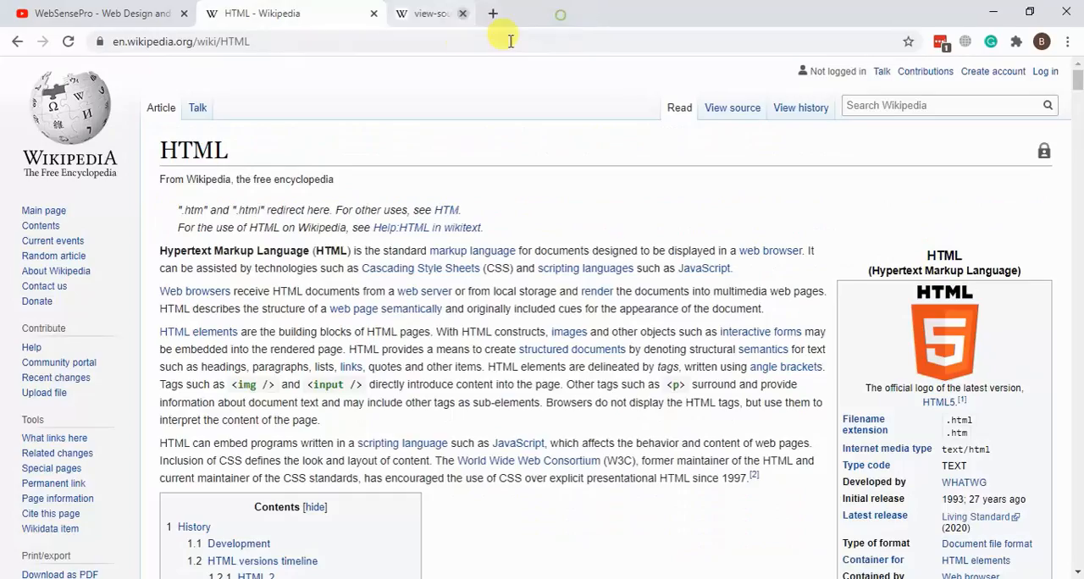
Close the page-source tab and search Google for notepad++ in a new tab.
click(462, 14)
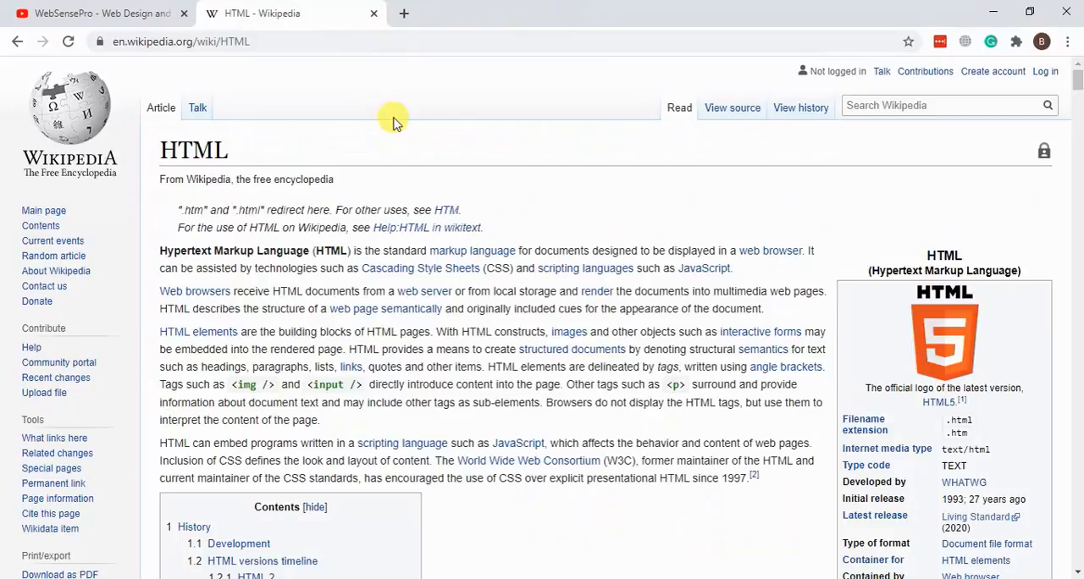
mouse_move(397, 91)
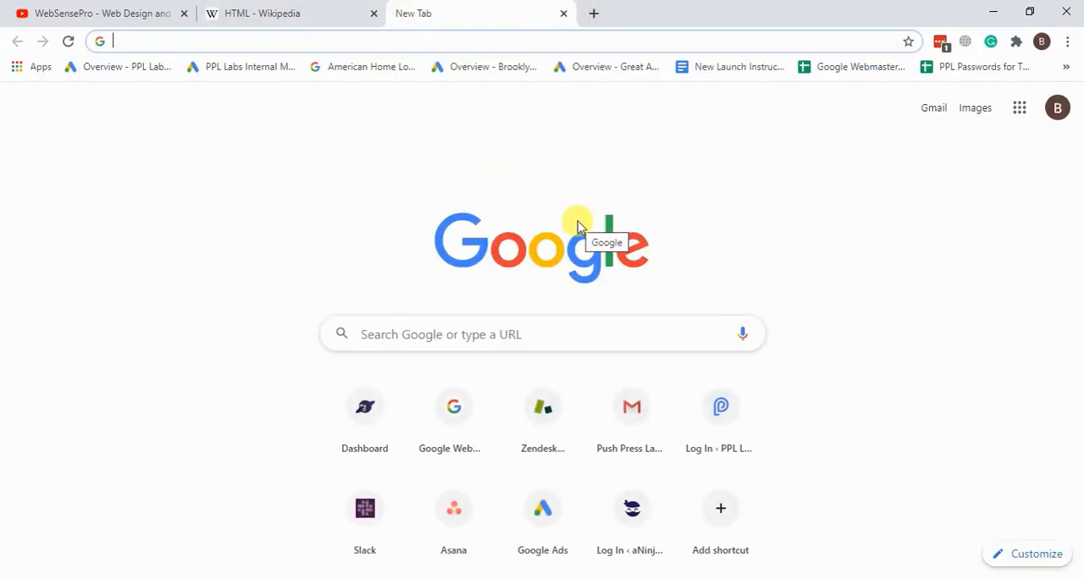
text(note)
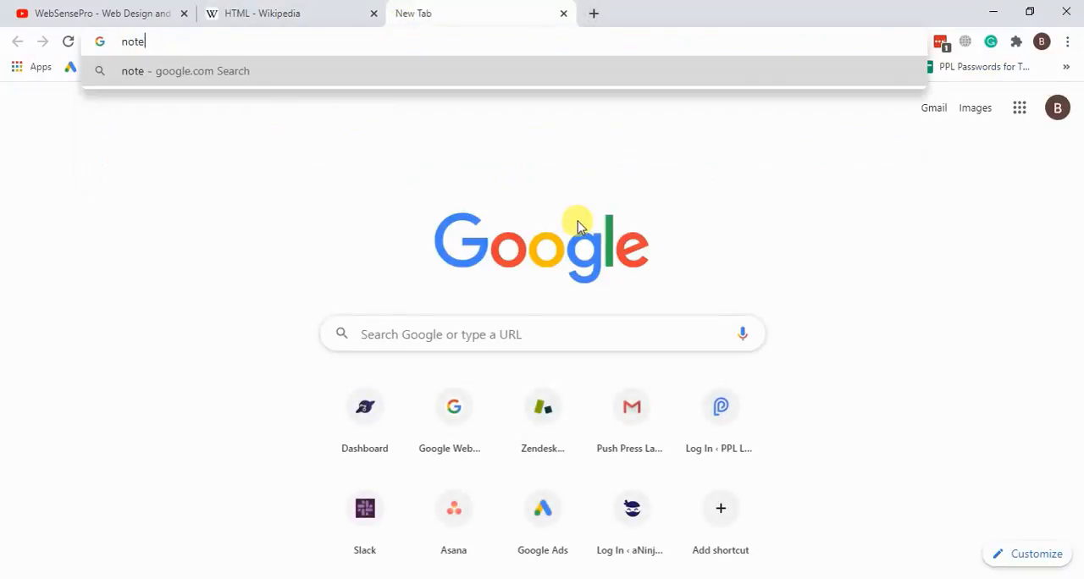
text(pad++)
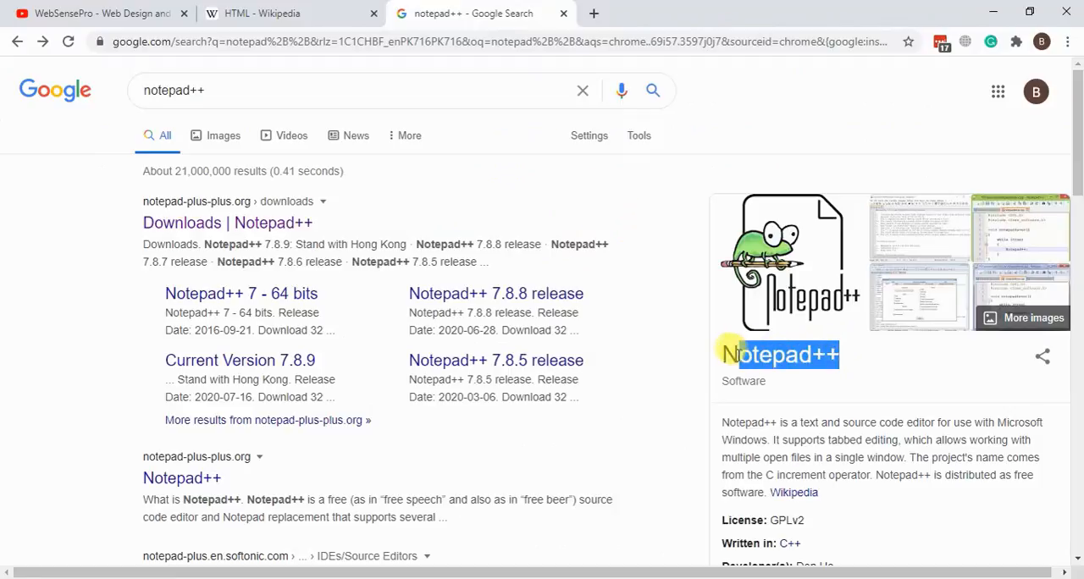
mouse_move(656, 315)
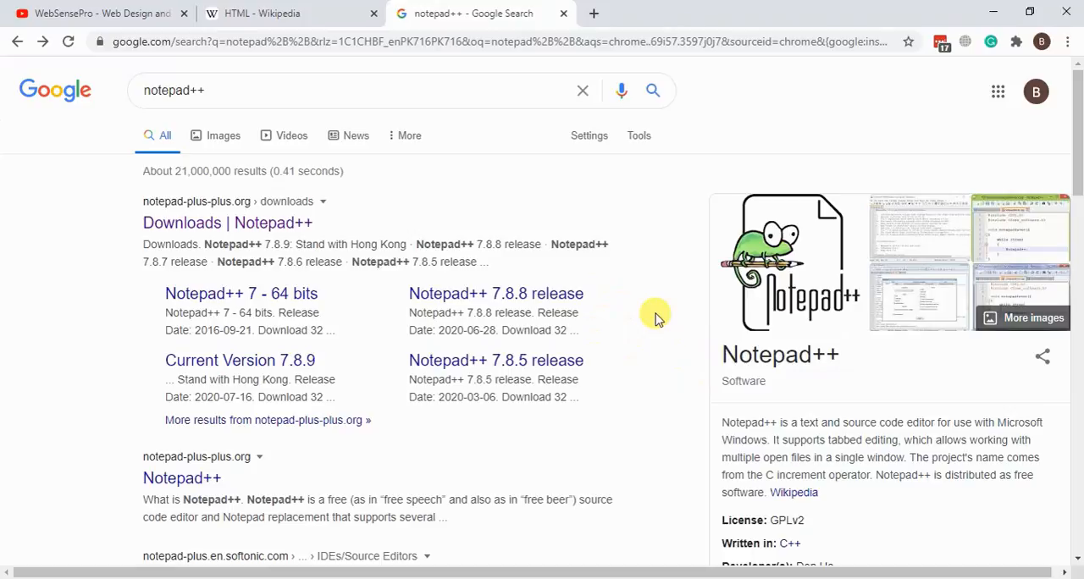
mouse_move(271, 223)
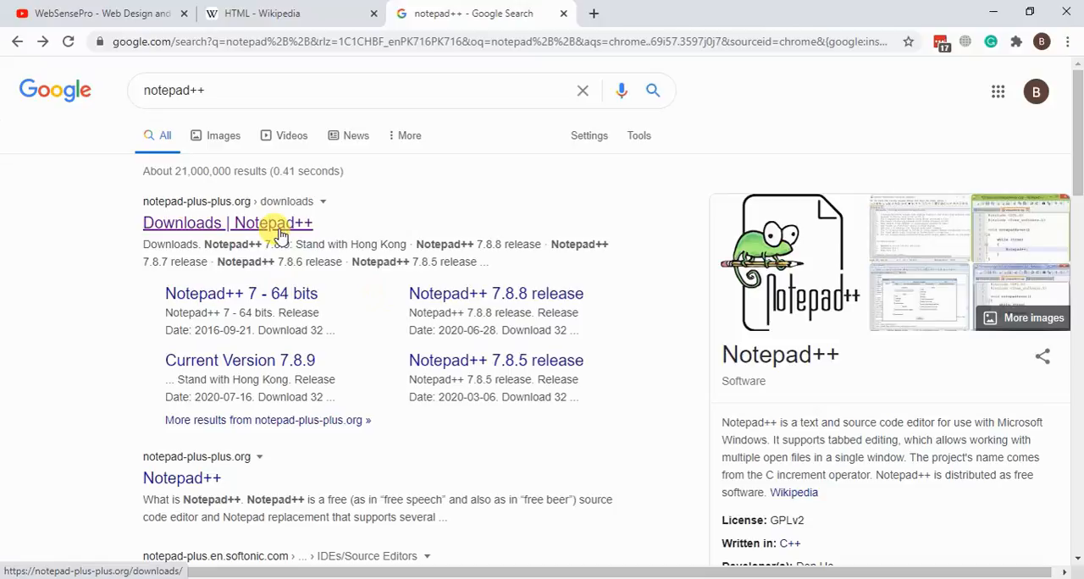
Open the 'Downloads | Notepad++' search result and browse its release list.
click(227, 222)
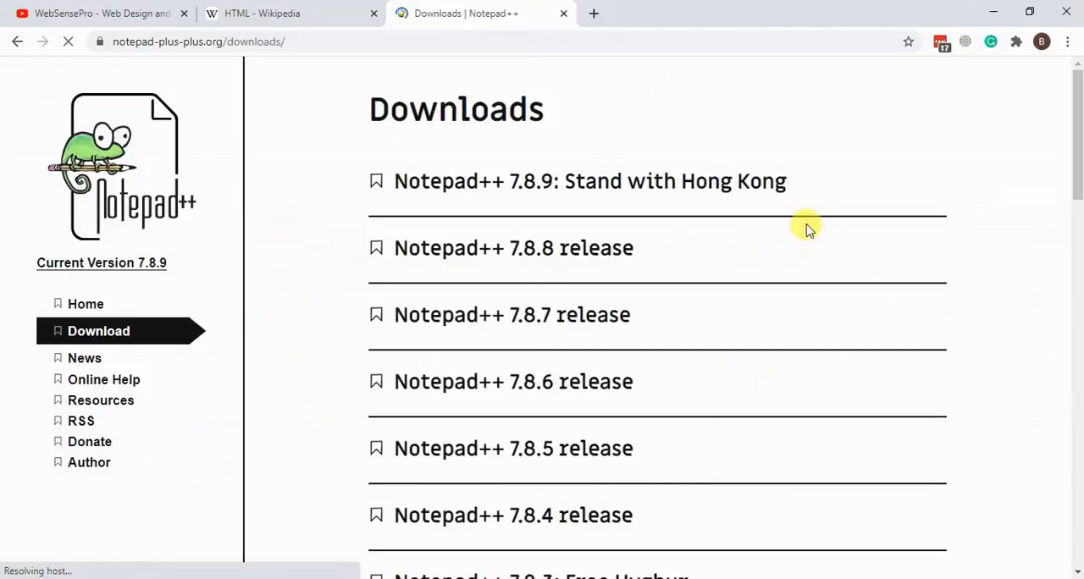
scroll(down, 3)
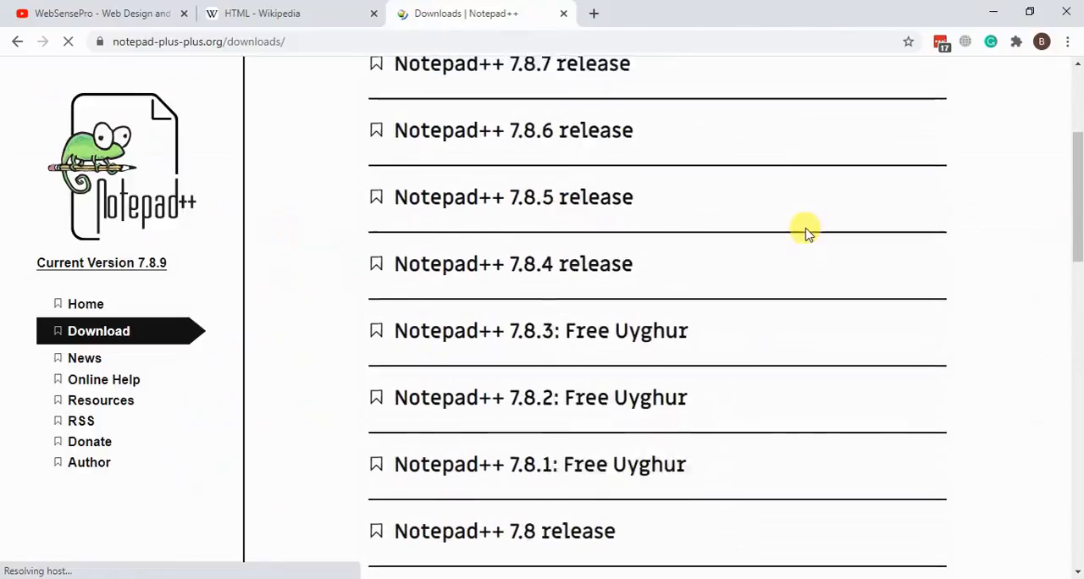
scroll(up, 3)
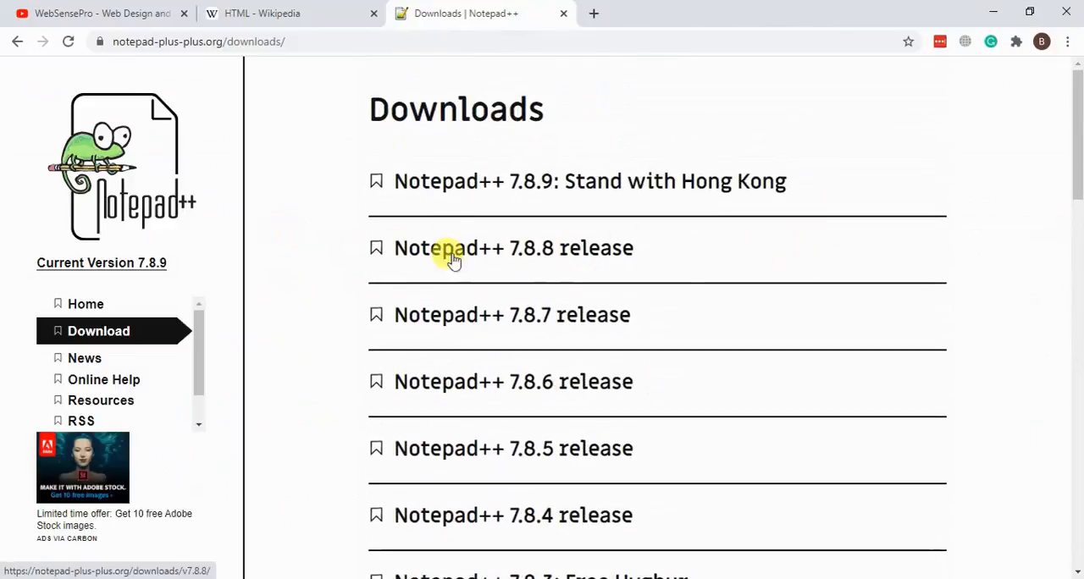
mouse_move(474, 258)
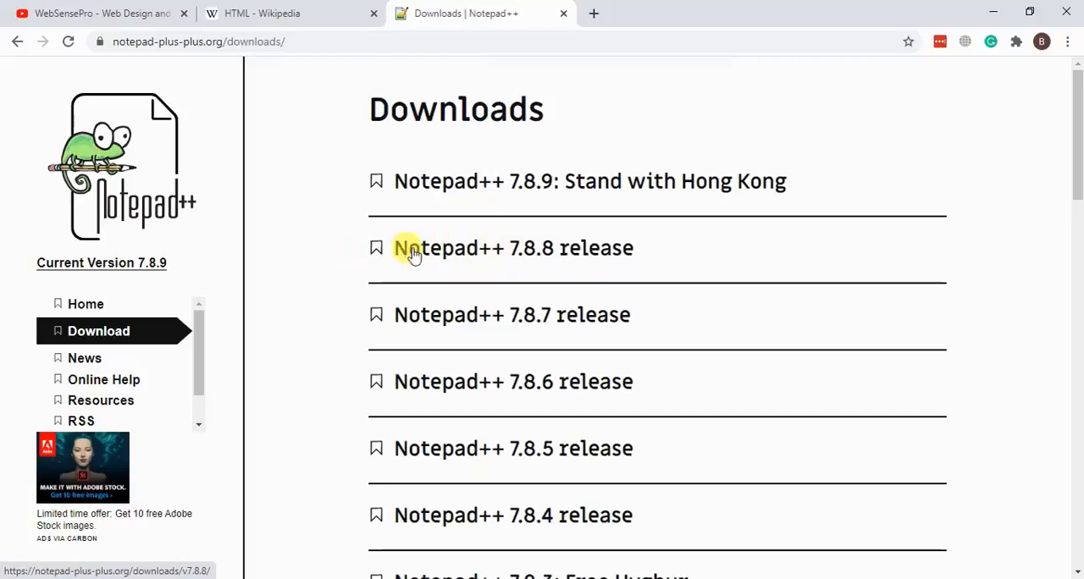
mouse_move(481, 255)
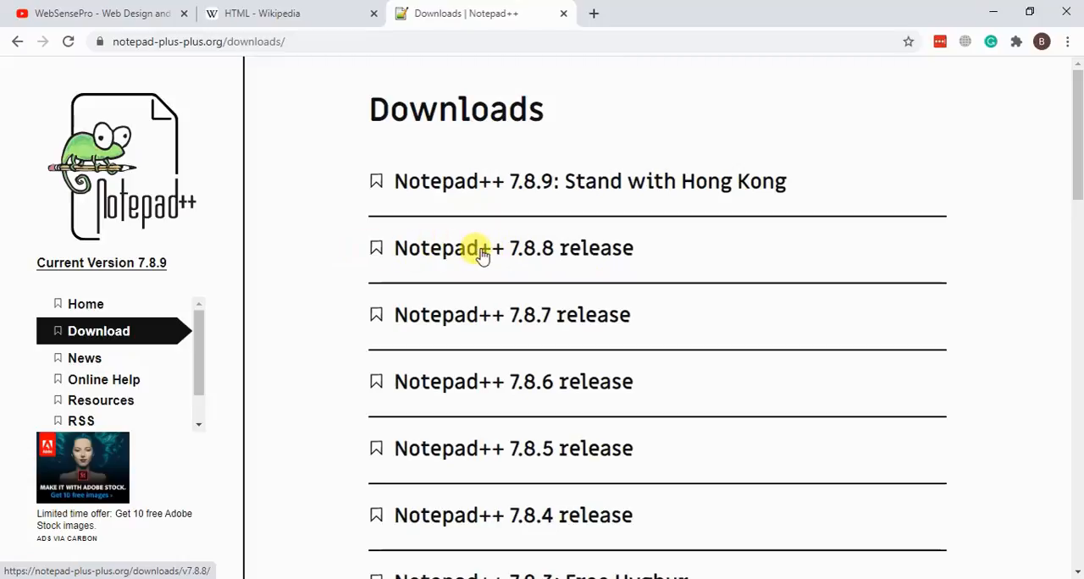
text(notepad++)
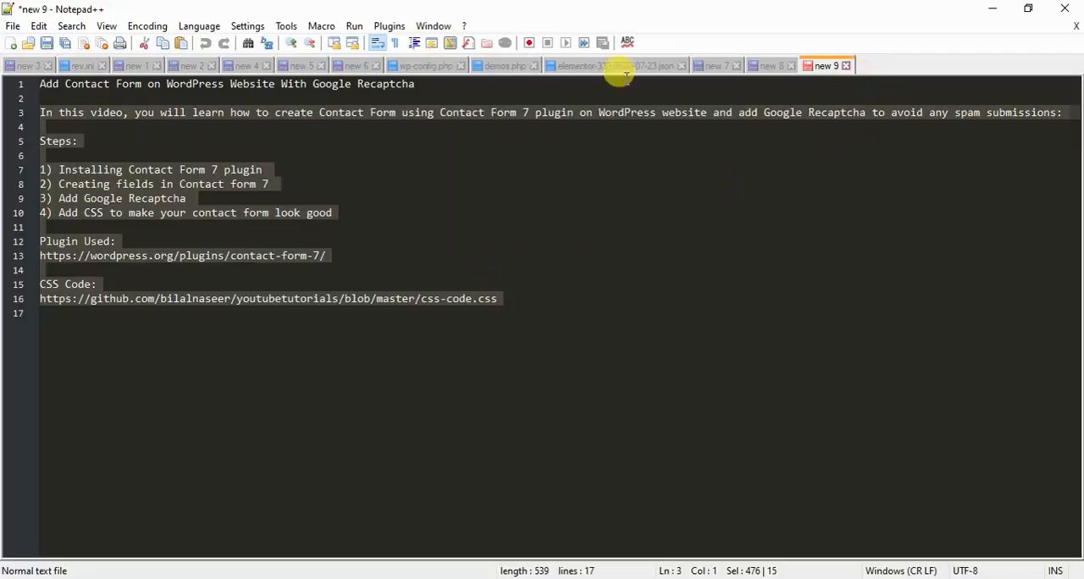
Create a new blank file and close new 1 to new 5 without saving.
click(12, 25)
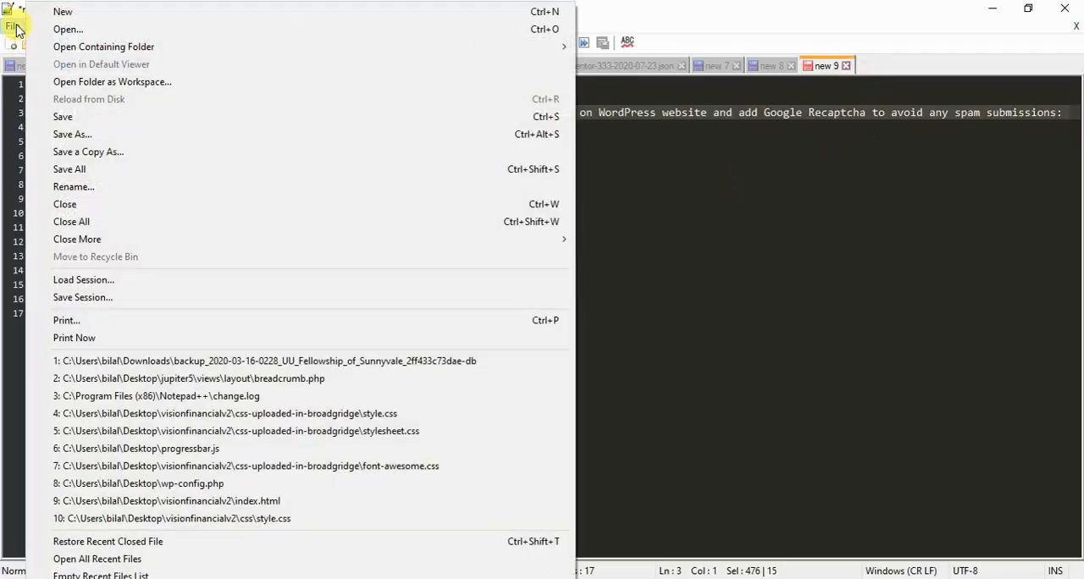
click(63, 11)
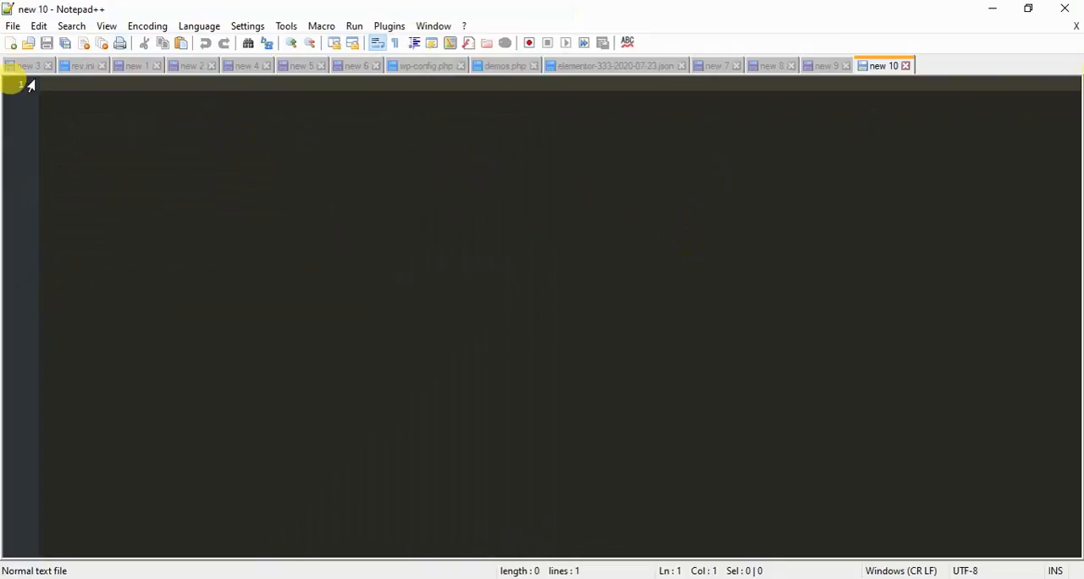
click(47, 65)
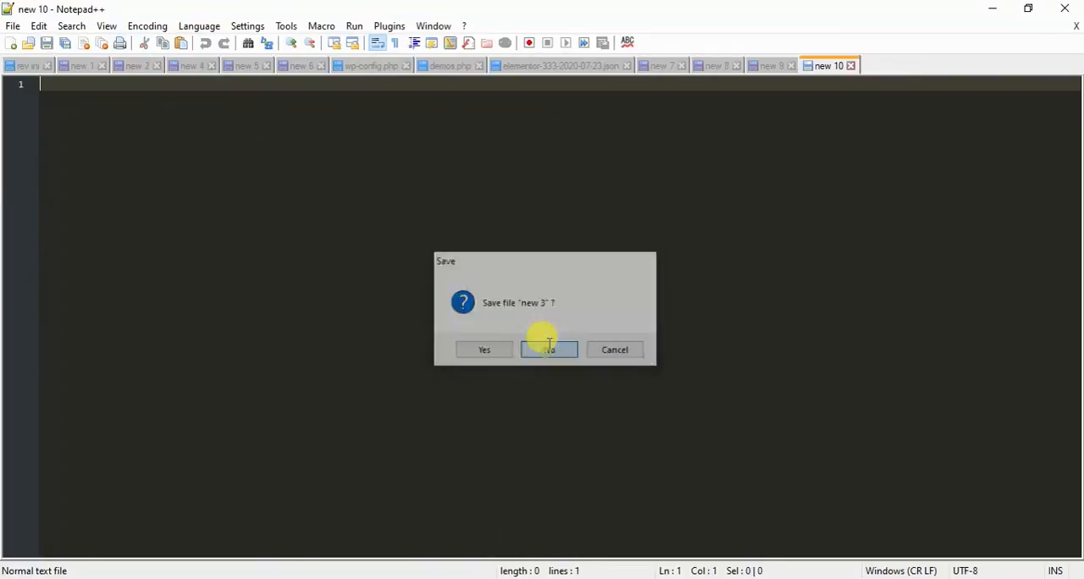
click(548, 350)
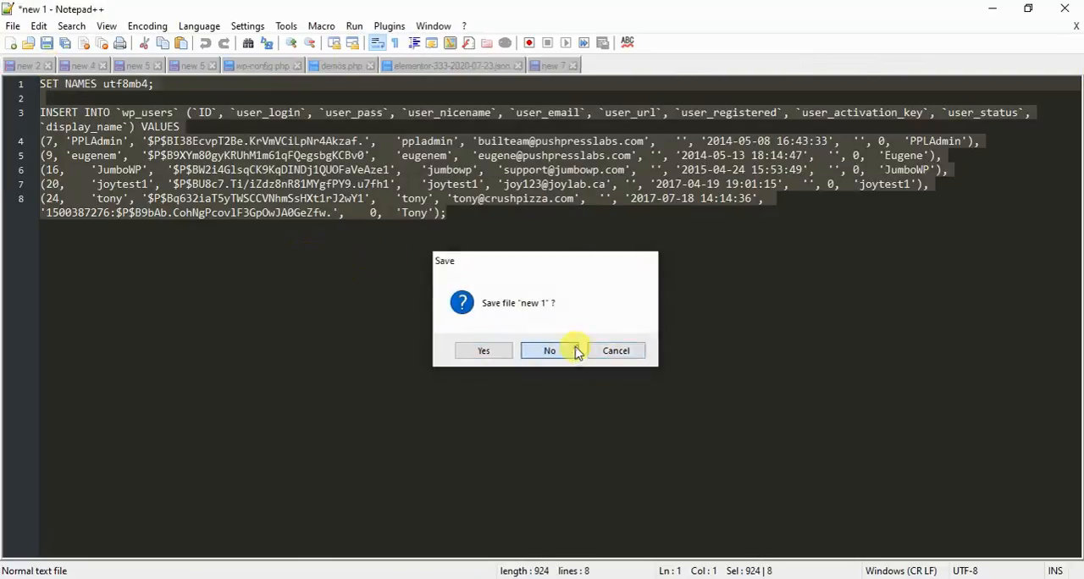
click(548, 351)
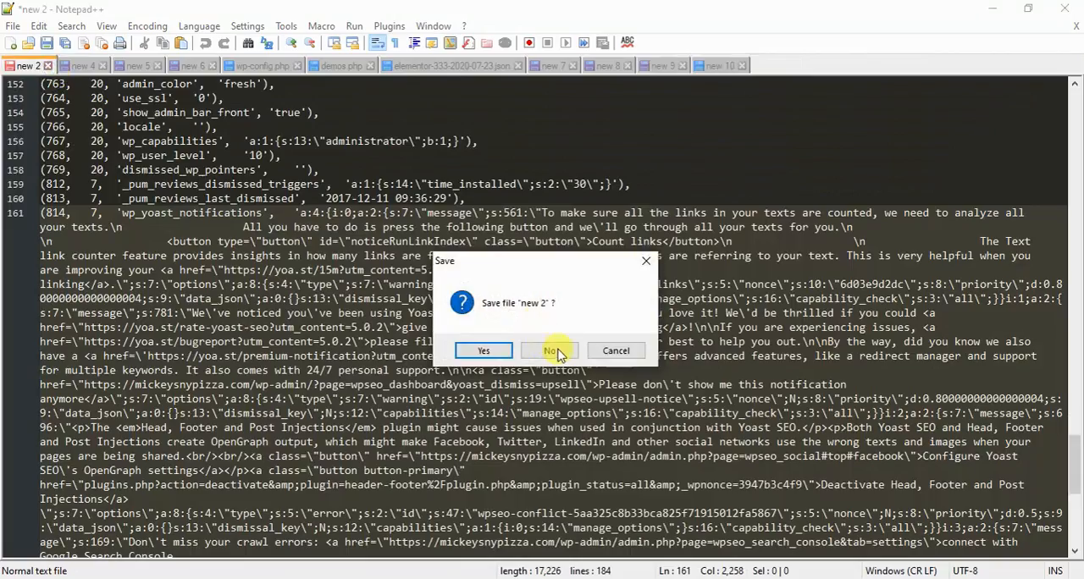
click(549, 350)
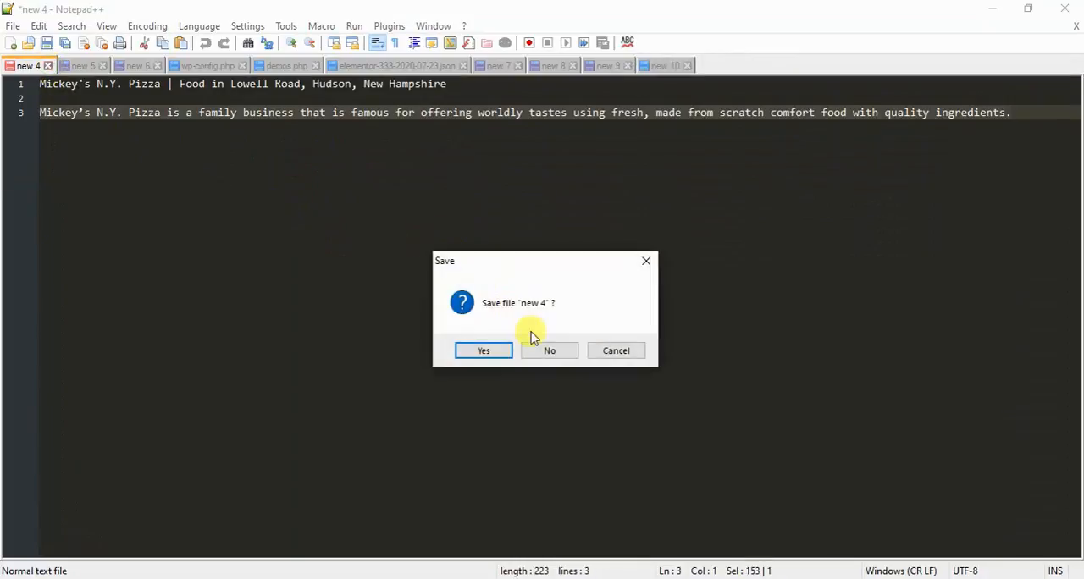
click(548, 350)
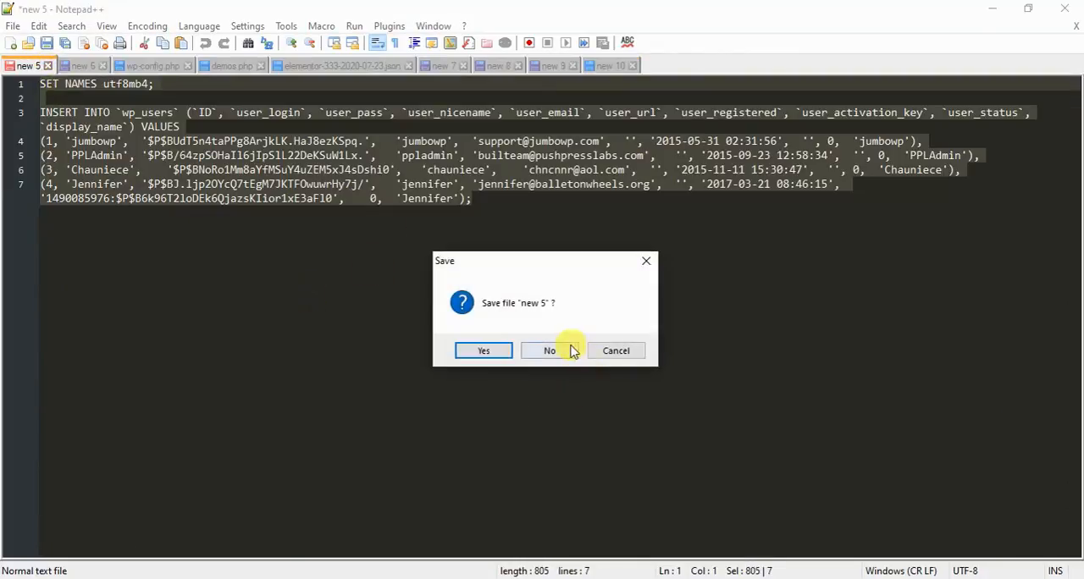
click(549, 351)
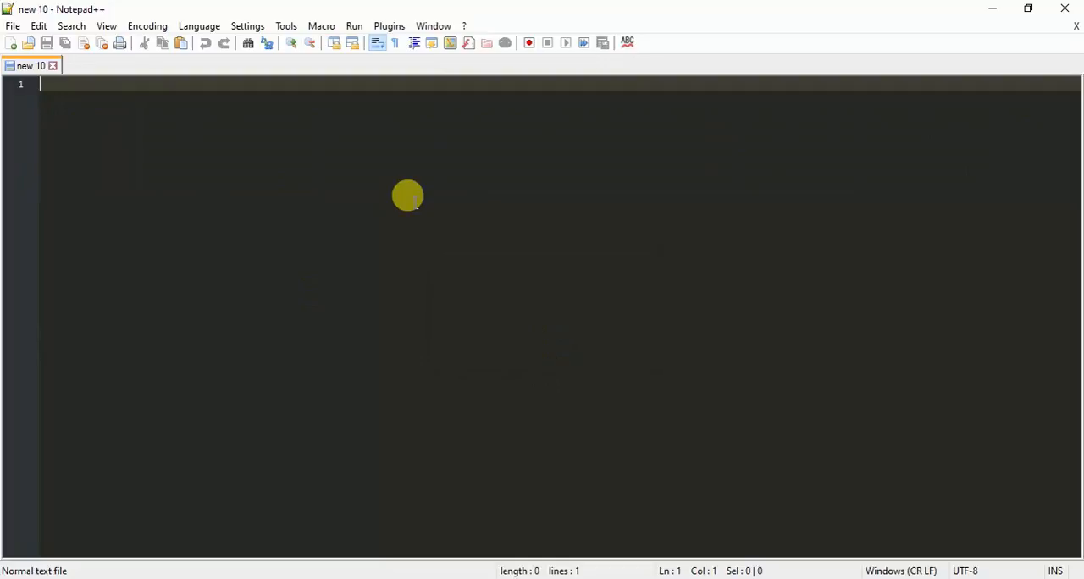
Type the <!DOCTYPE html> declaration on the first line.
text(<)
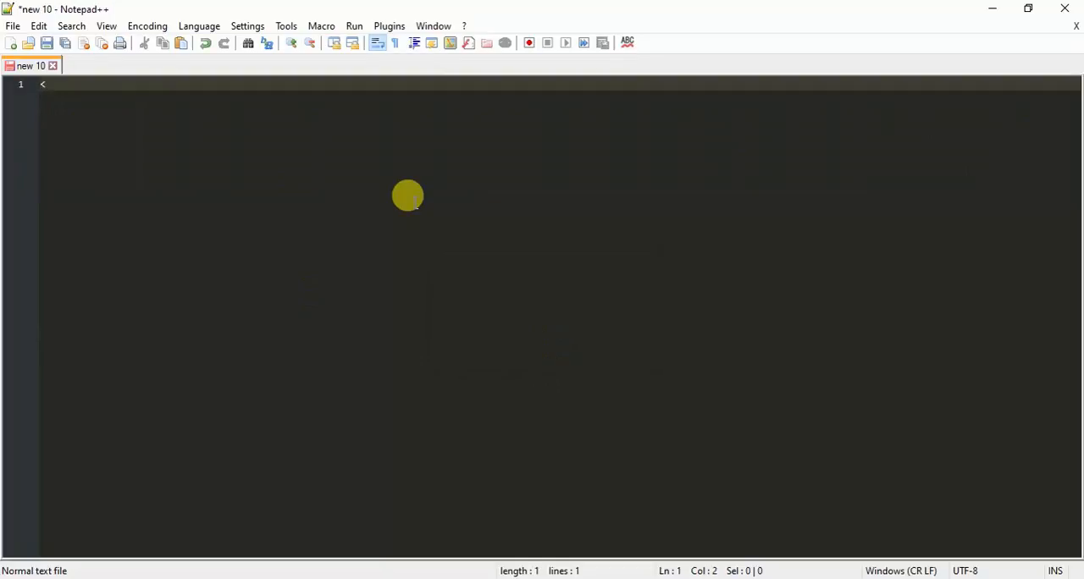
text(!)
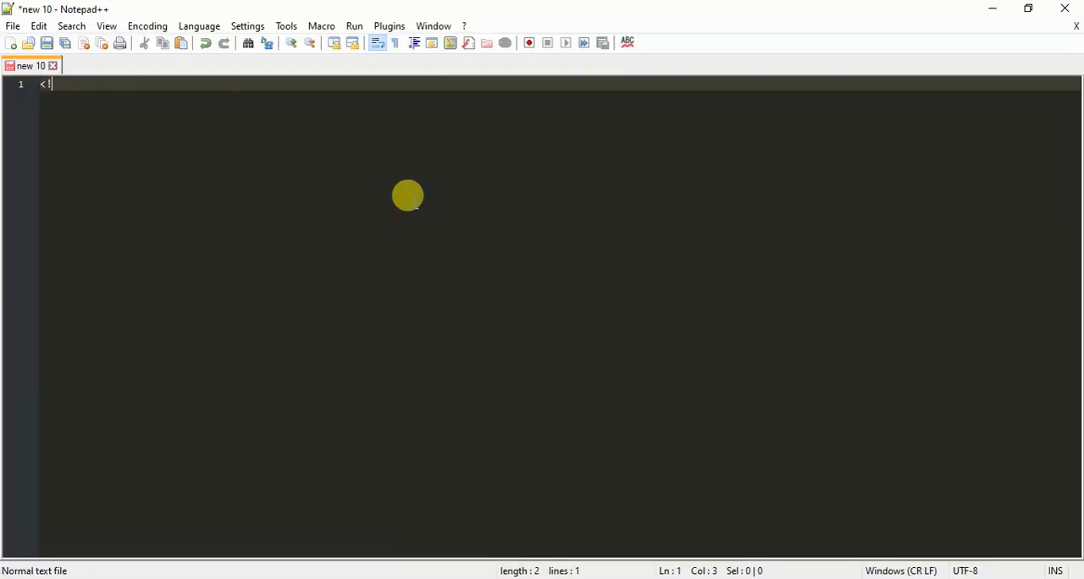
text(DOCTYPE)
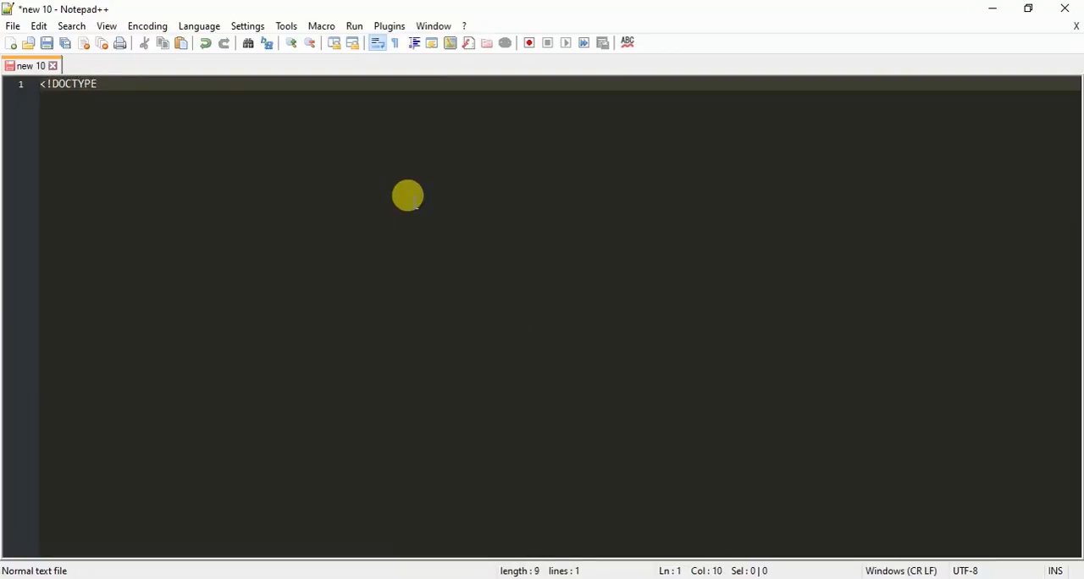
text(html)
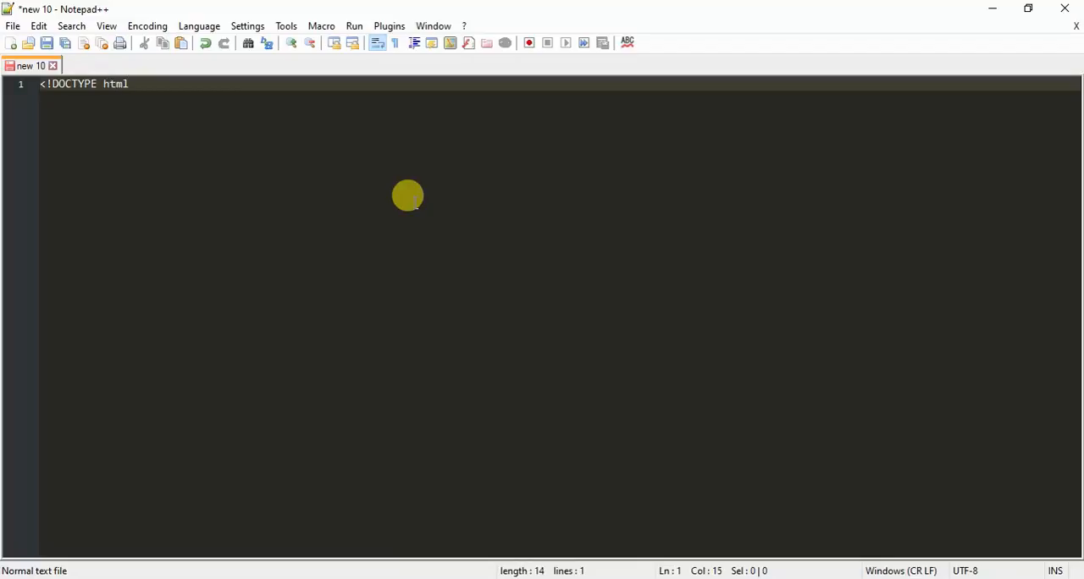
text(>)
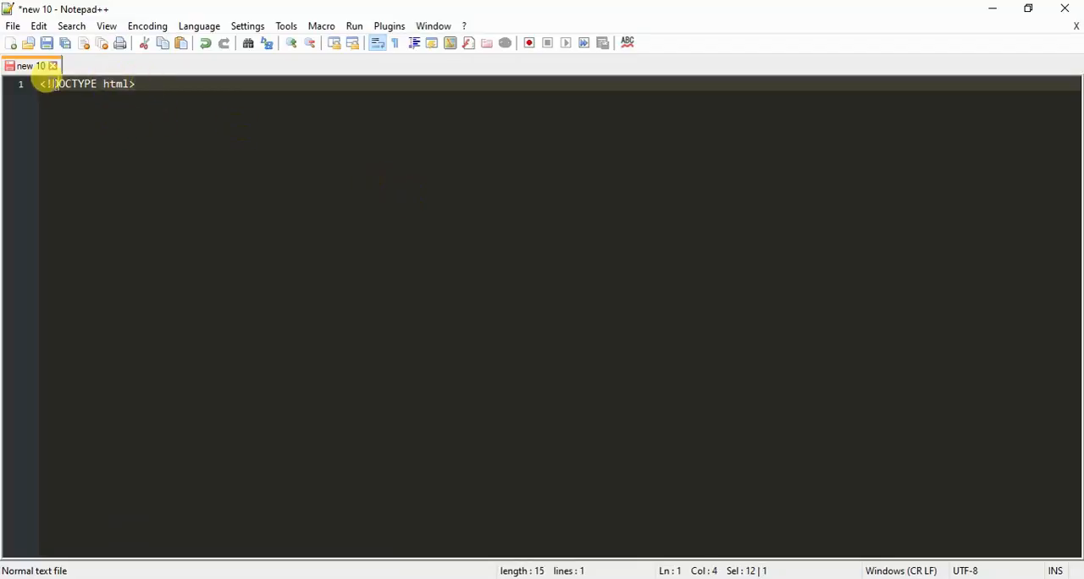
click(140, 84)
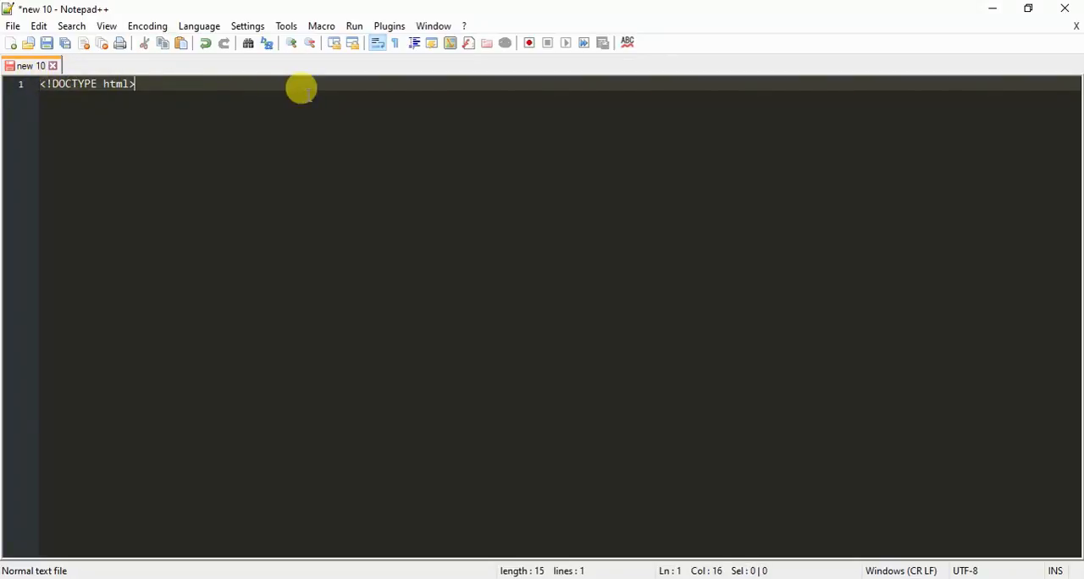
Add opening and closing <html> tags with an empty line between them.
text(<)
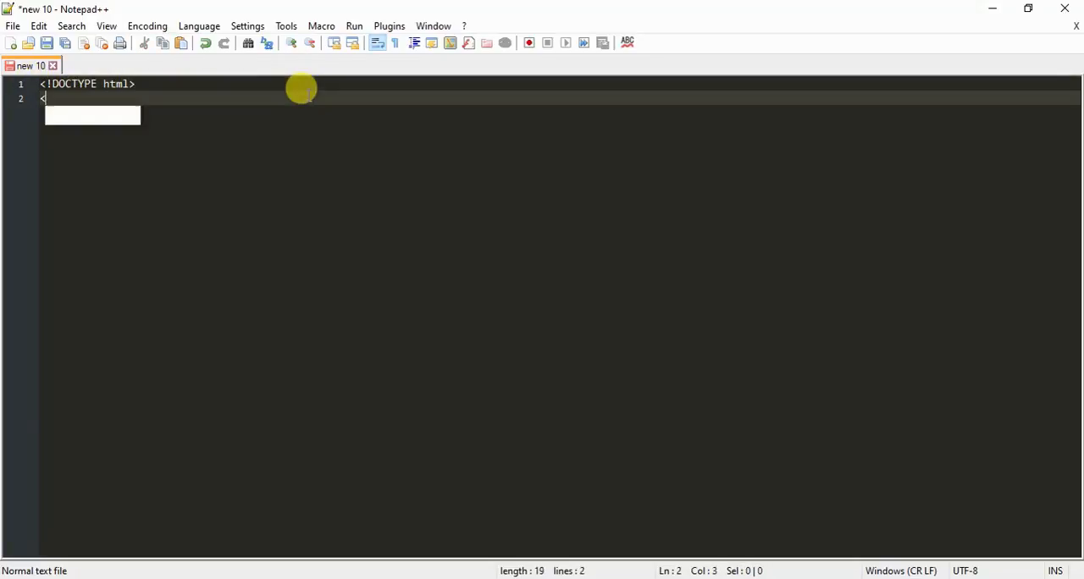
text(html>)
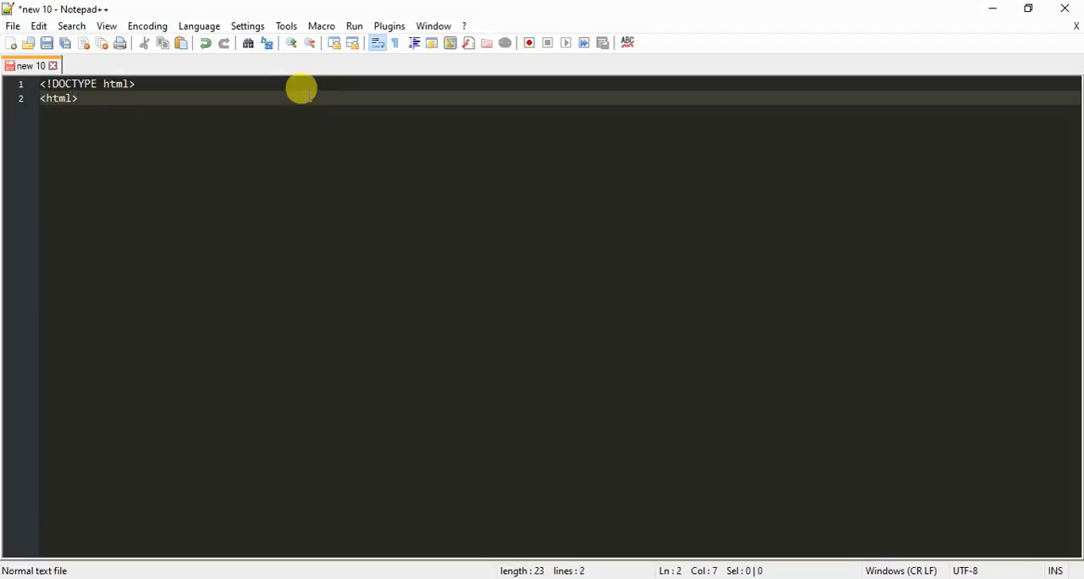
key(Enter)
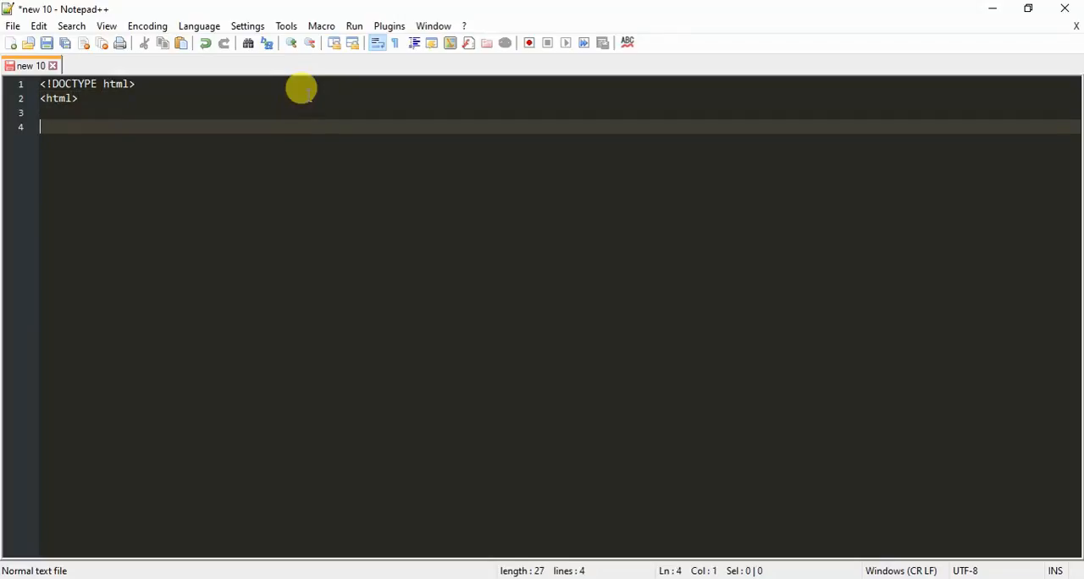
text(</html>)
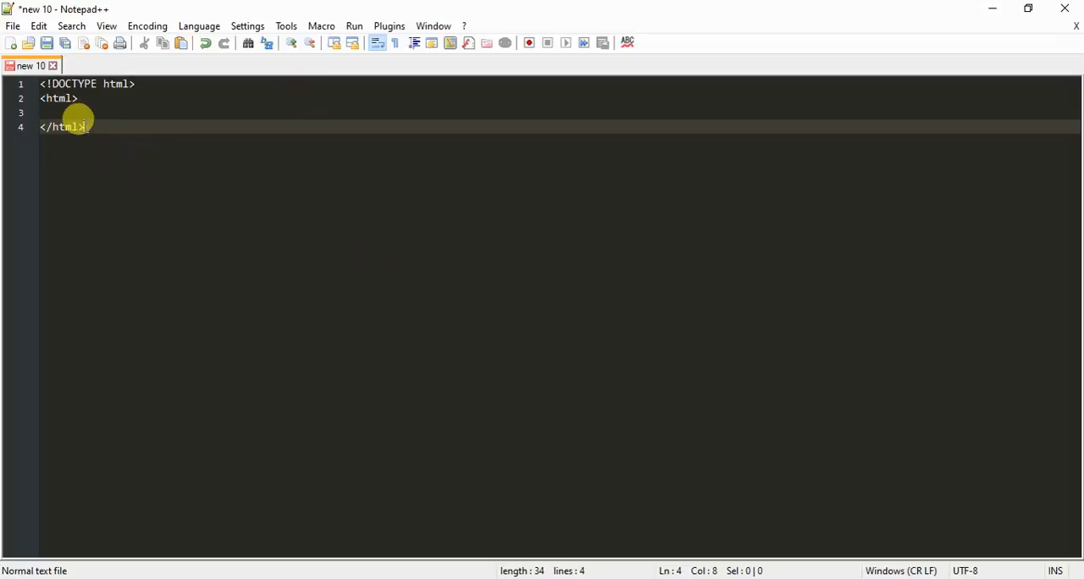
click(41, 113)
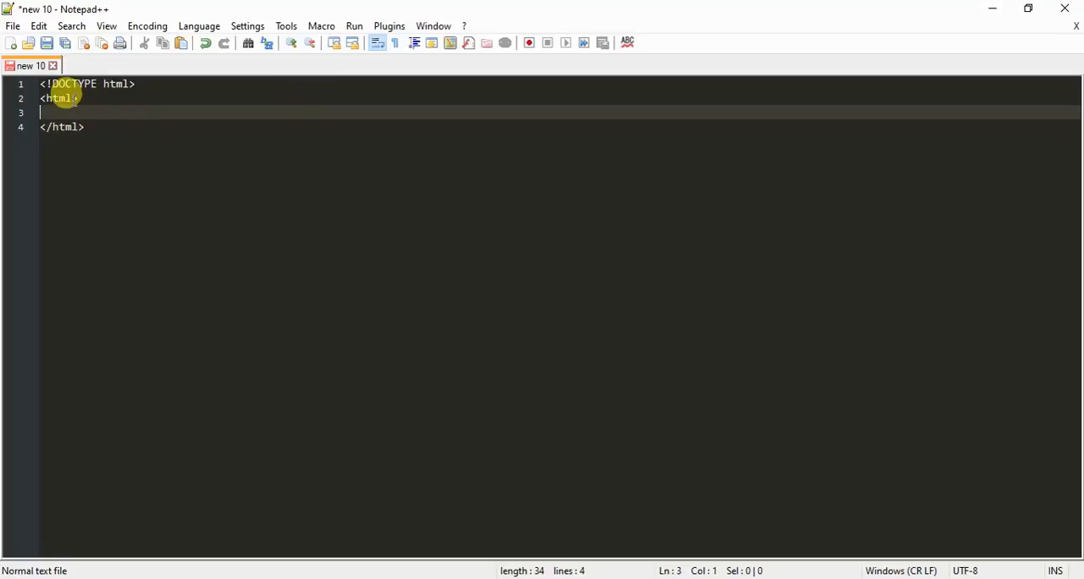
click(84, 127)
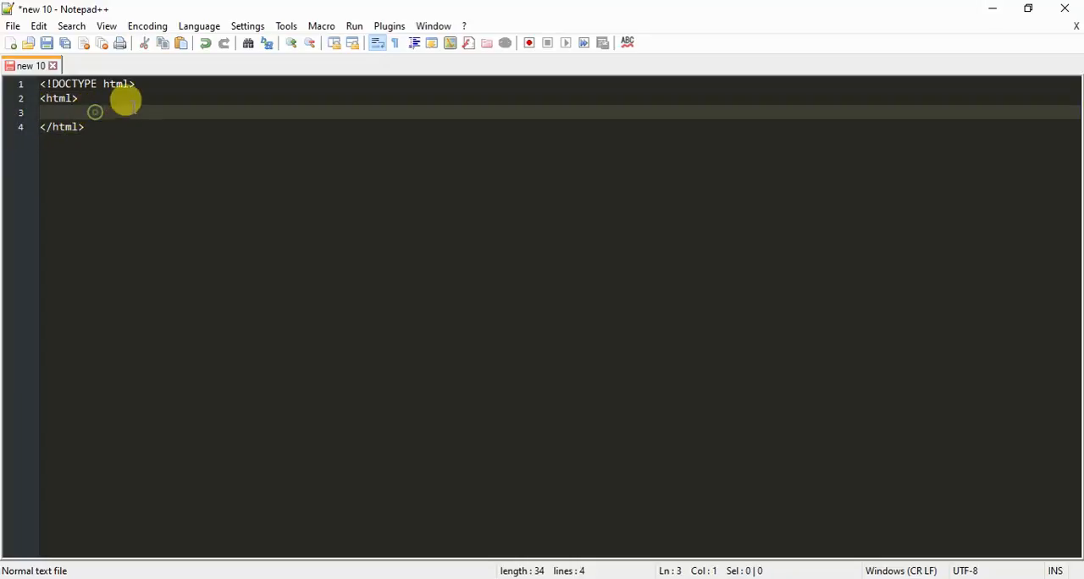
mouse_move(72, 98)
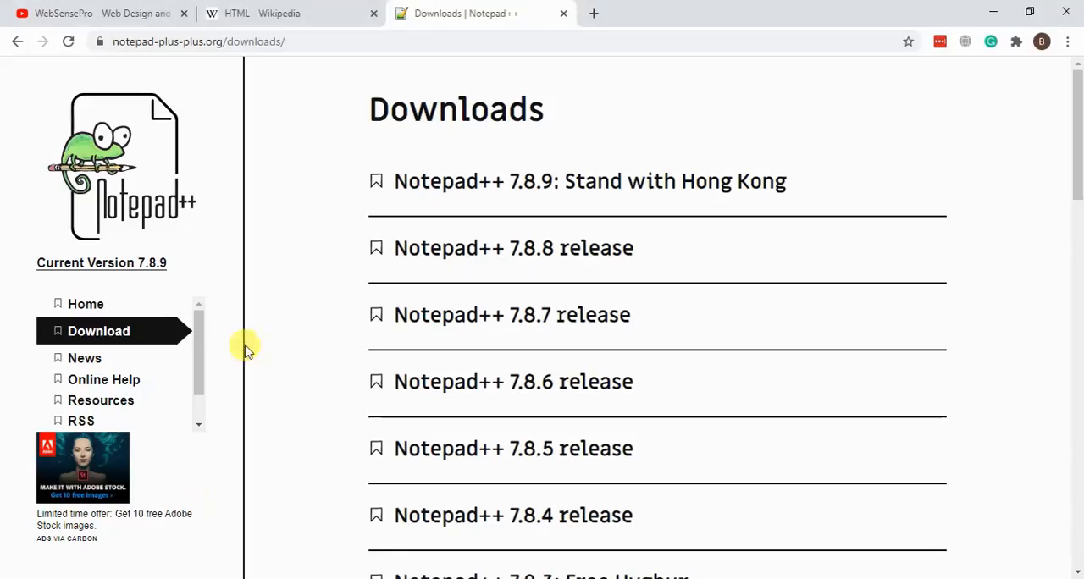
Show the Wikipedia article's page source and highlight the html tag on line 2.
right_click(505, 185)
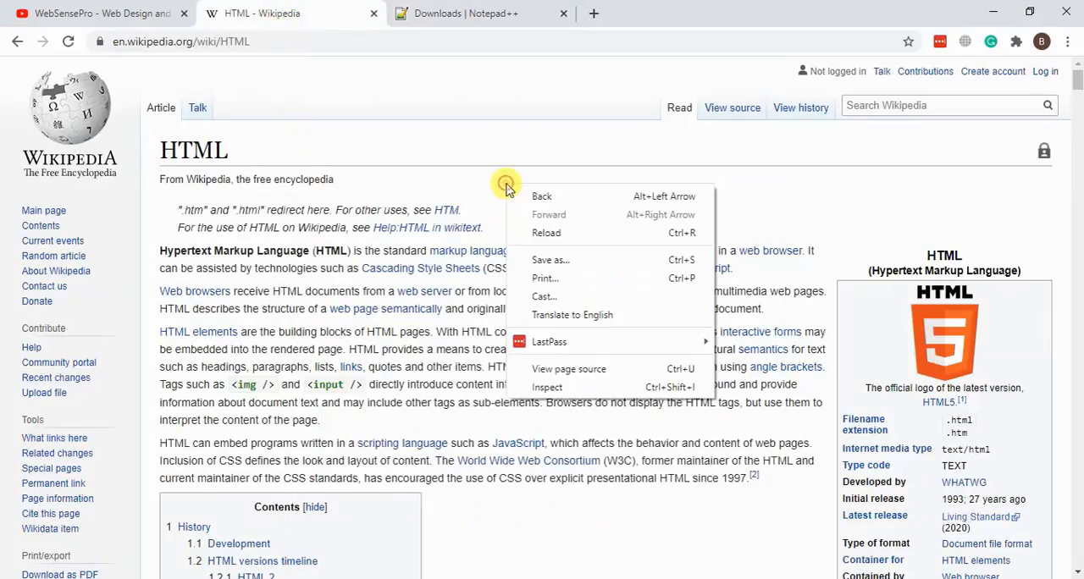
click(568, 368)
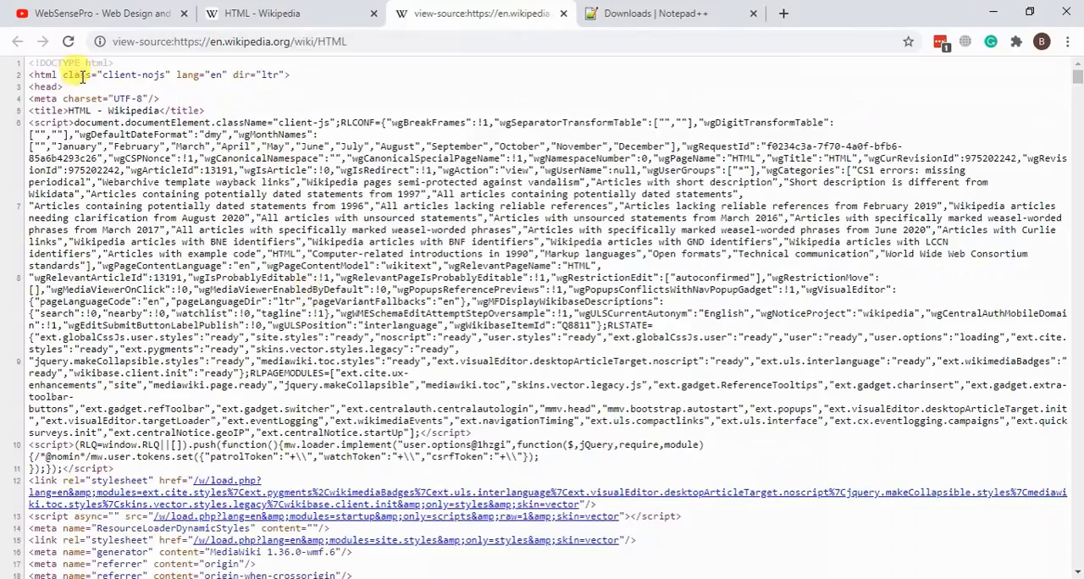
double_click(99, 62)
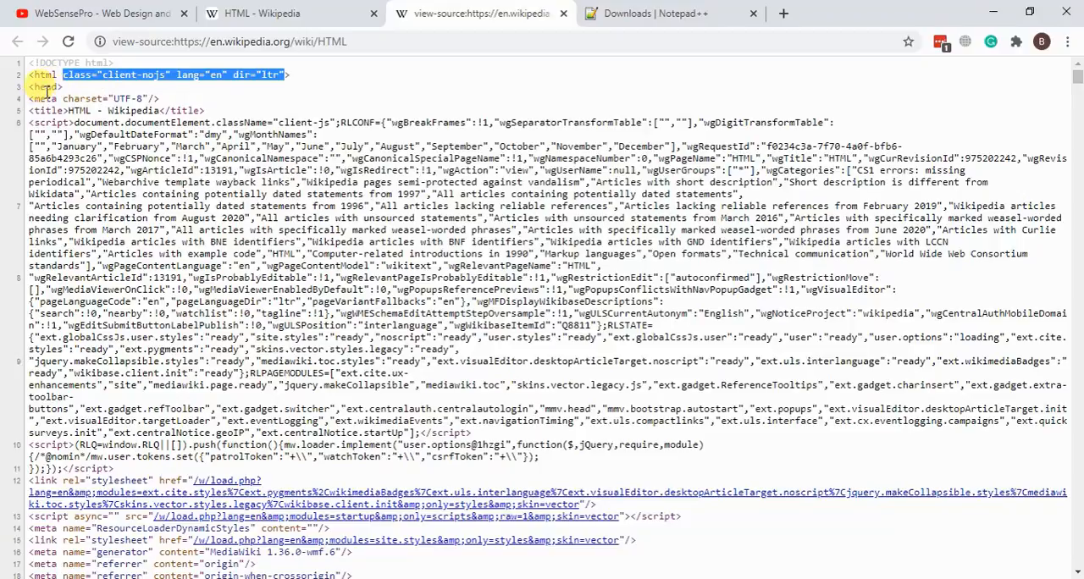
click(42, 75)
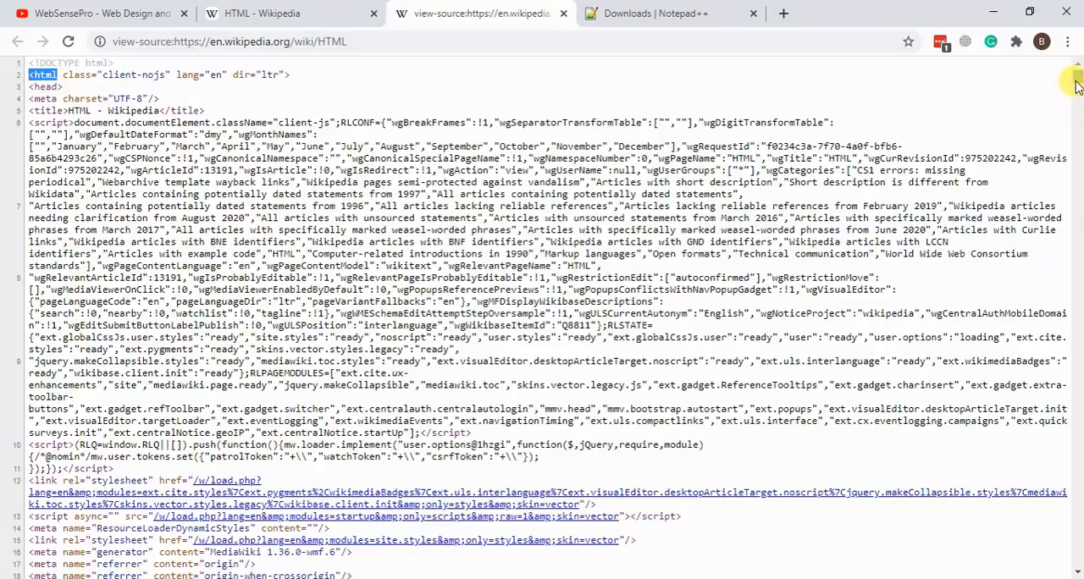
scroll(down, 3)
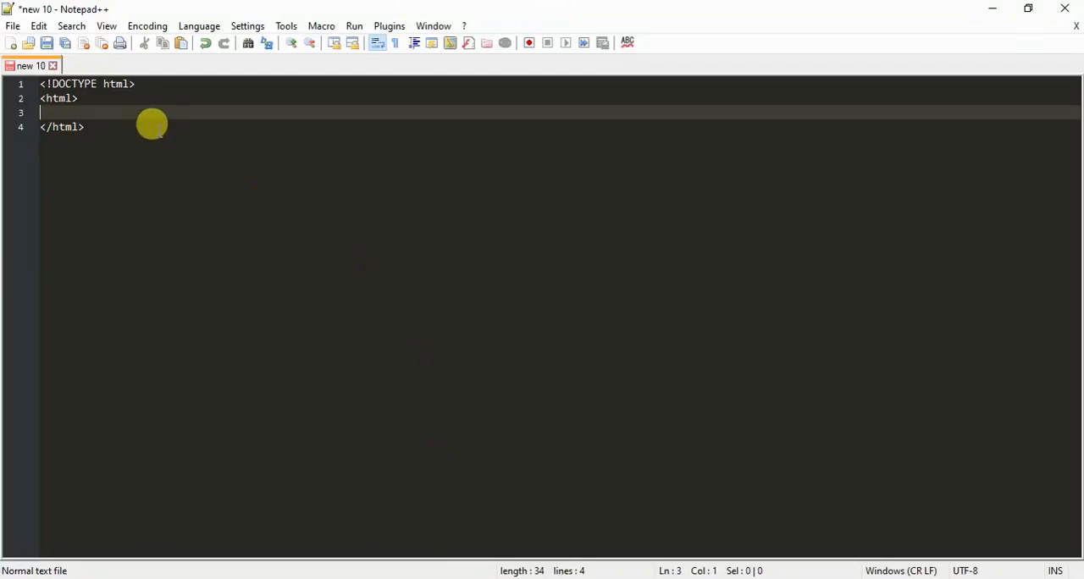
Add an empty head element and <body></body> tags inside the html element.
text(<)
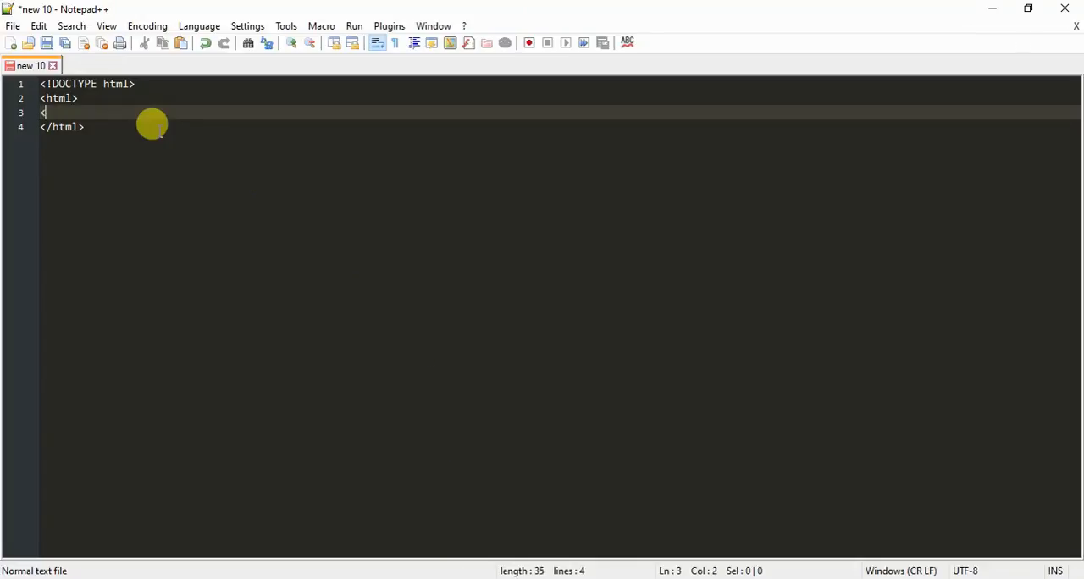
text(head> </)
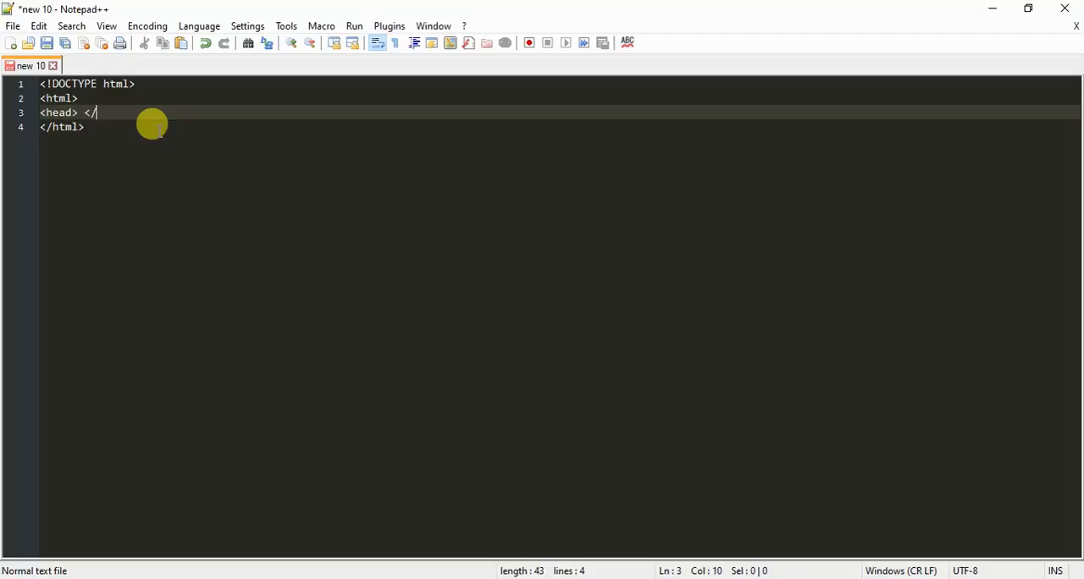
text(head>)
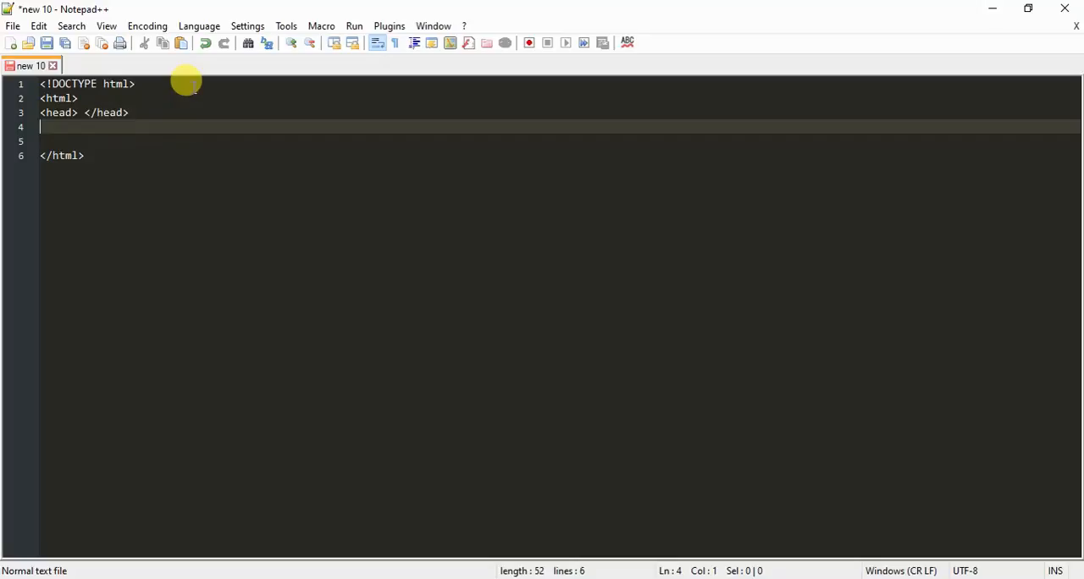
text(<body>)
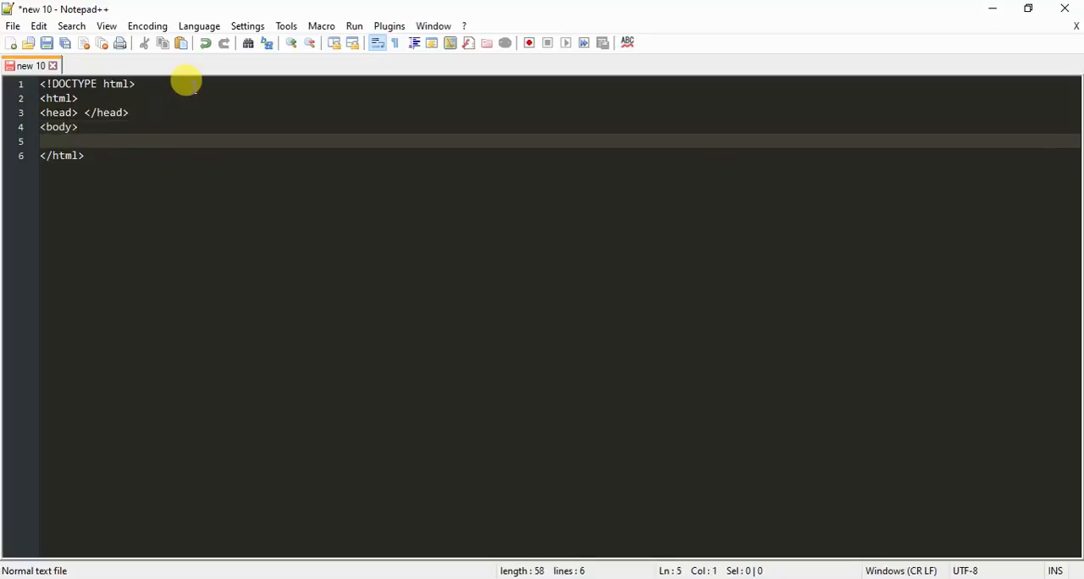
text(</body>)
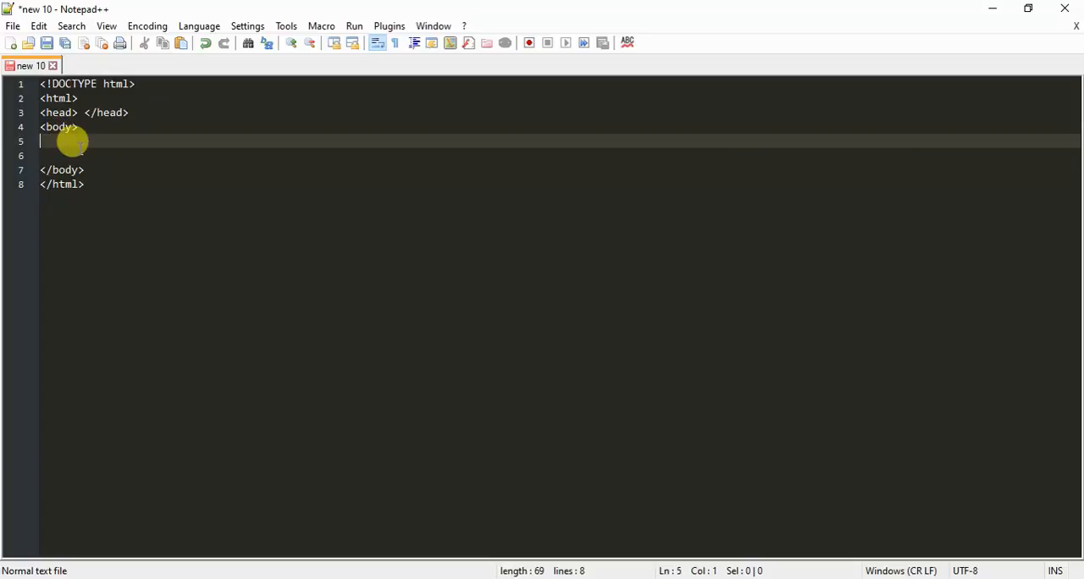
click(77, 127)
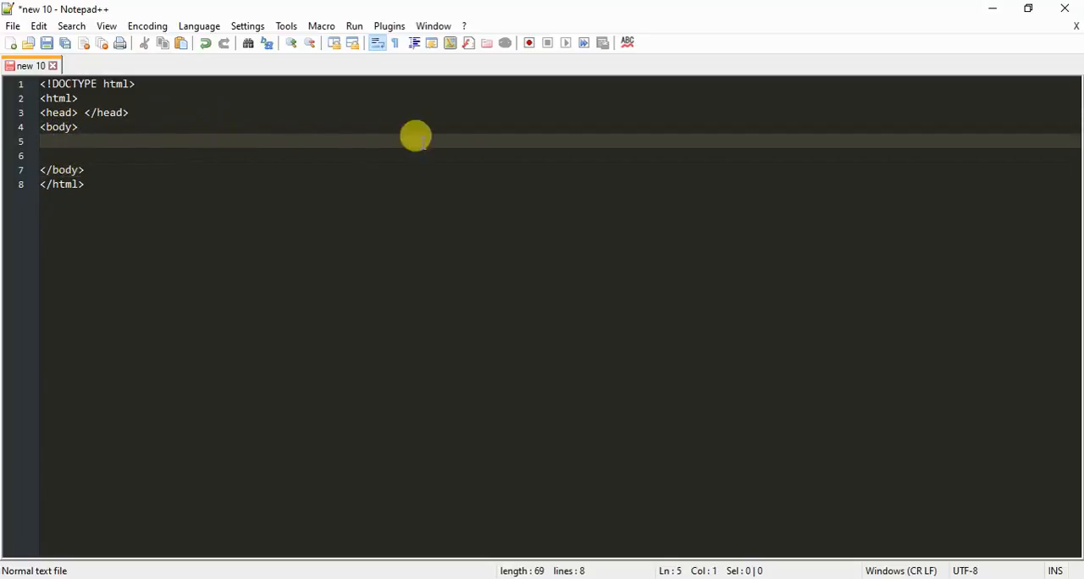
Type an <h1> heading reading 'My First Heading' inside the body.
text(<)
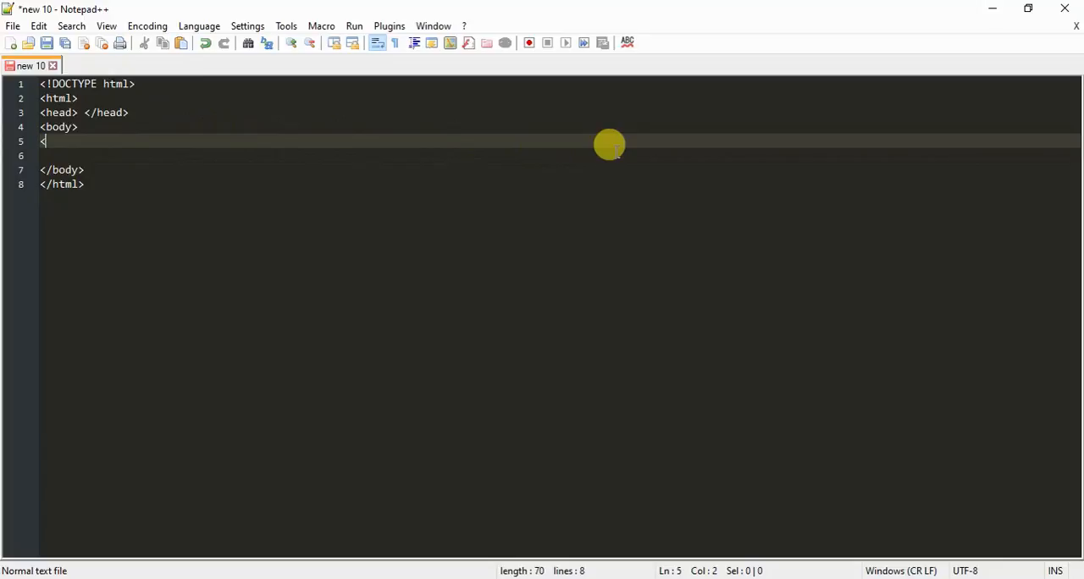
text(h1)
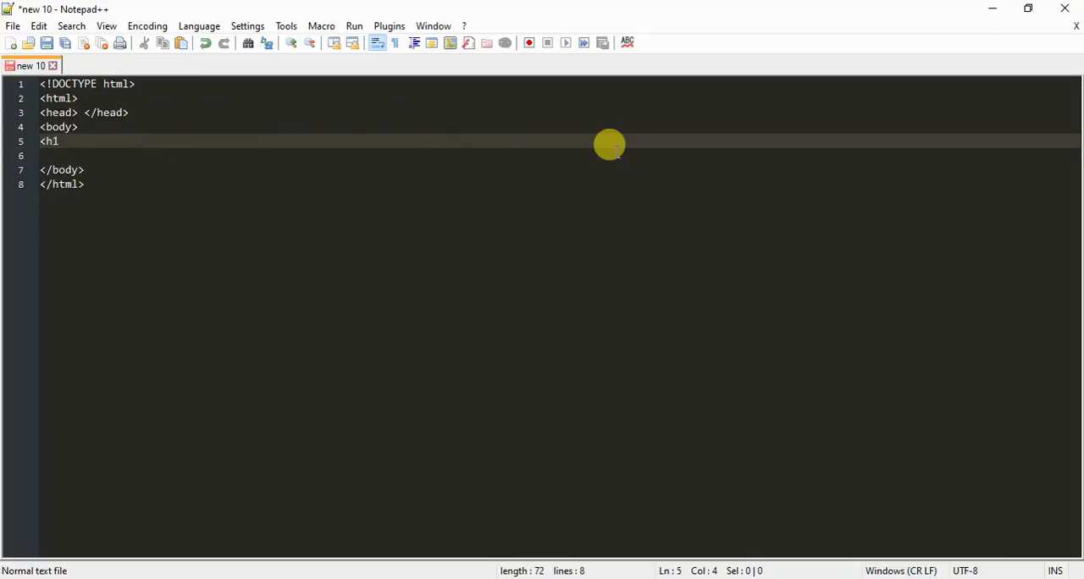
text(> </)
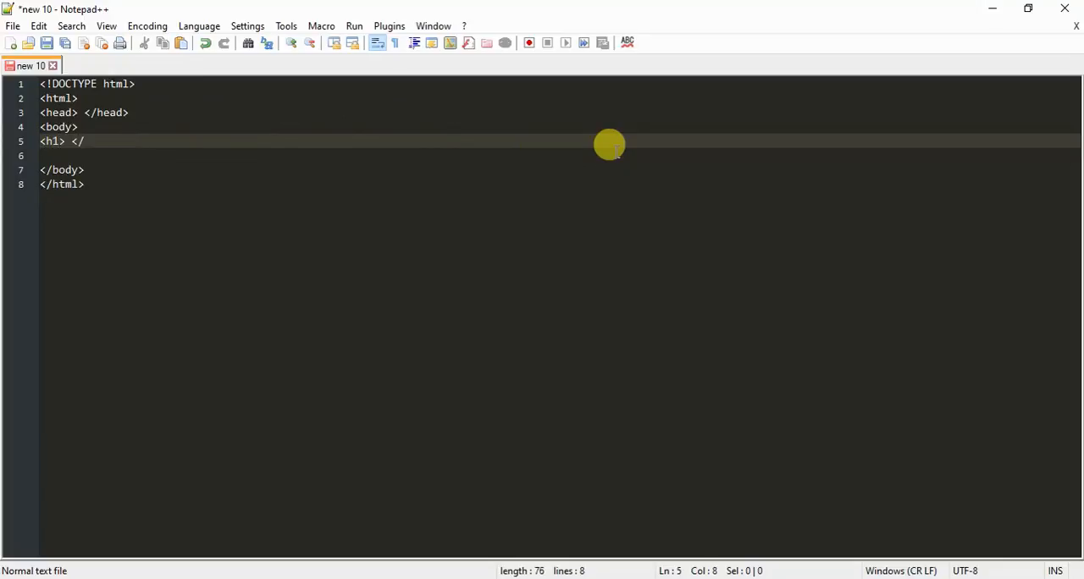
text(h1>)
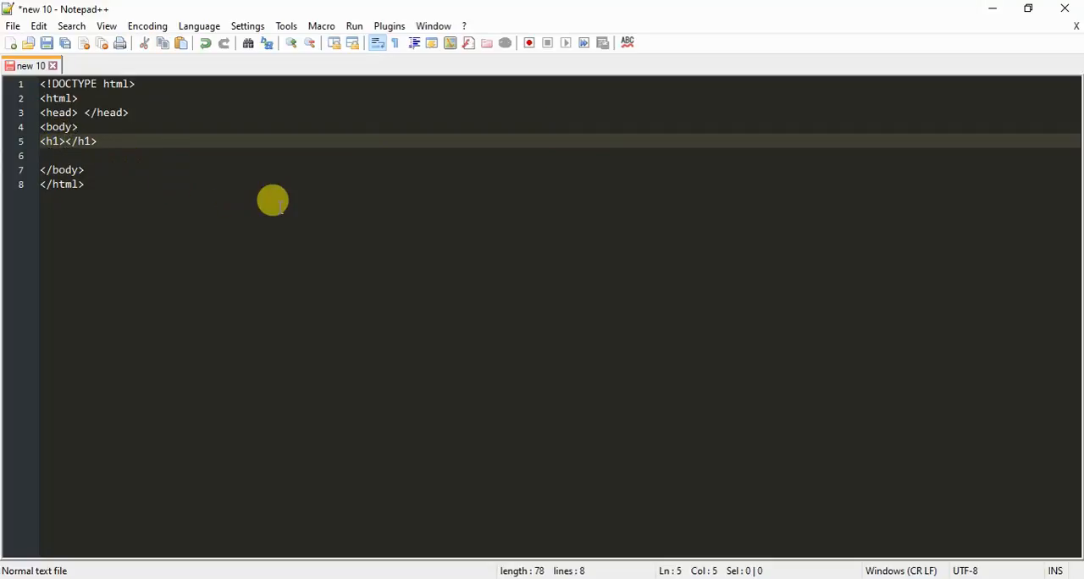
text(My First)
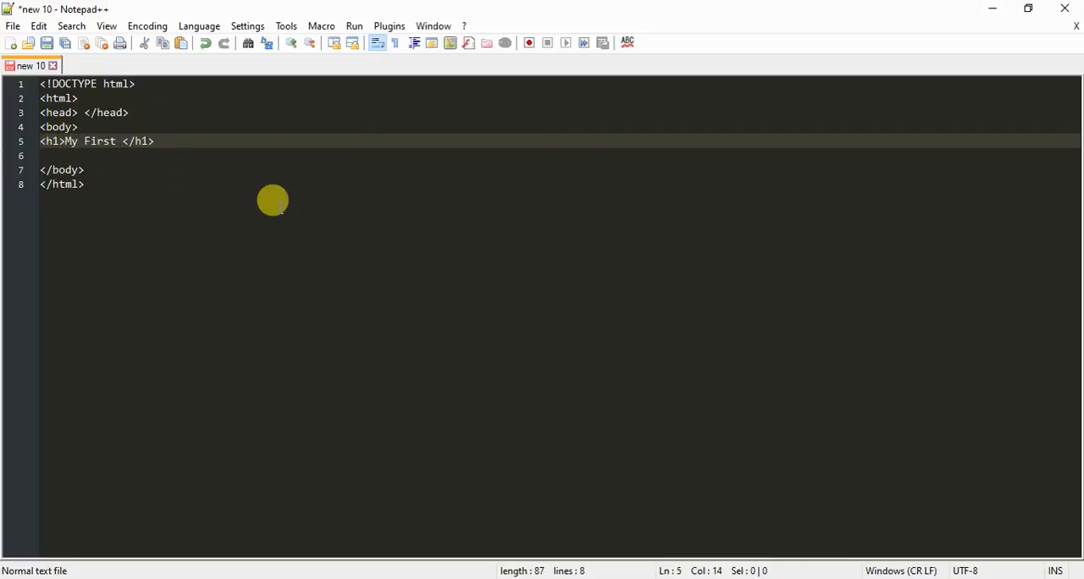
text(Heading)
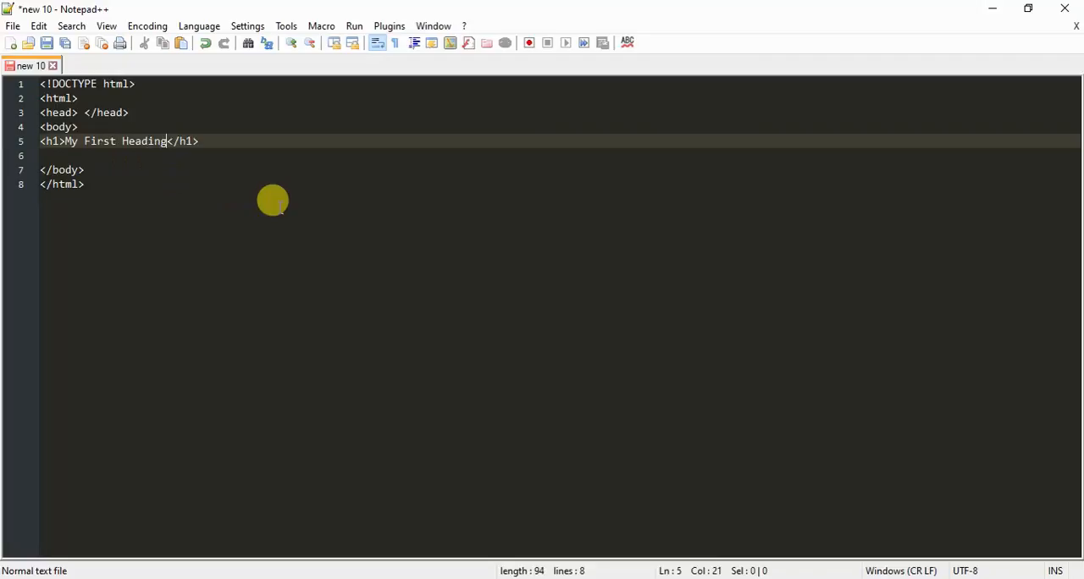
mouse_move(272, 189)
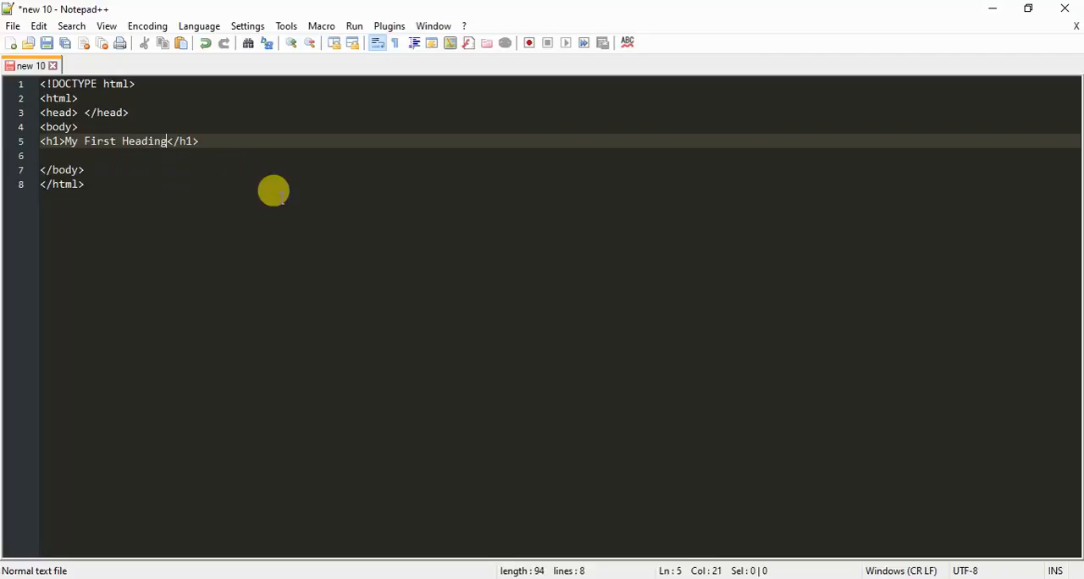
click(12, 25)
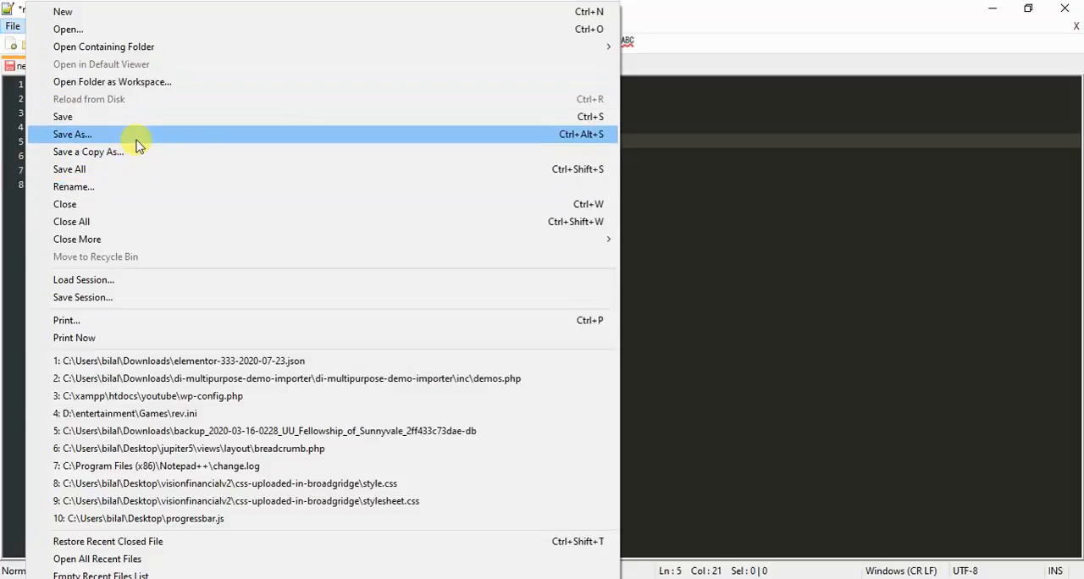
Save the page to the Desktop as first-html.html with the Hyper Text Markup Language type.
click(72, 134)
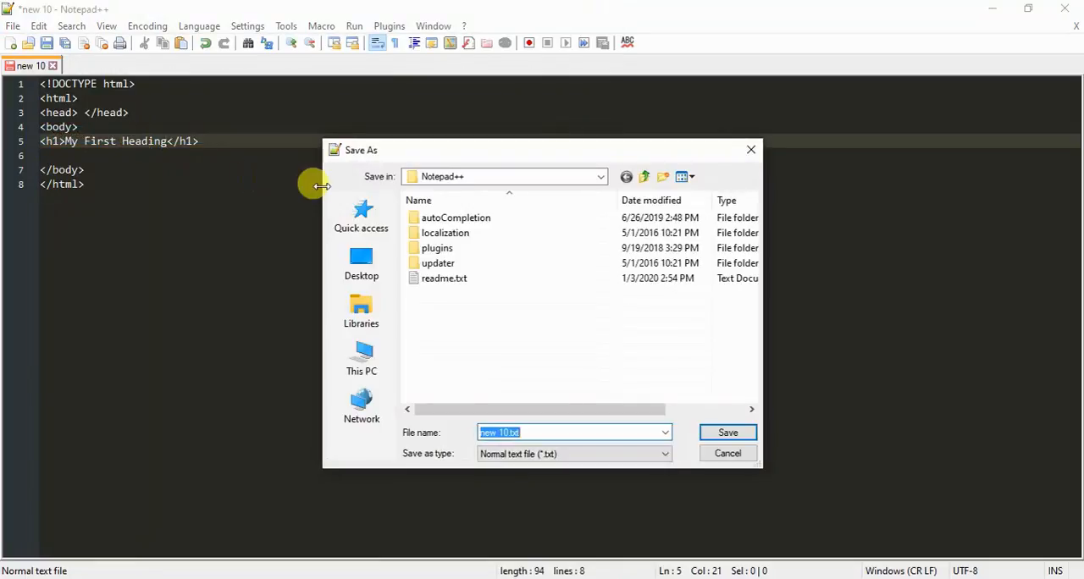
click(508, 432)
text(firs)
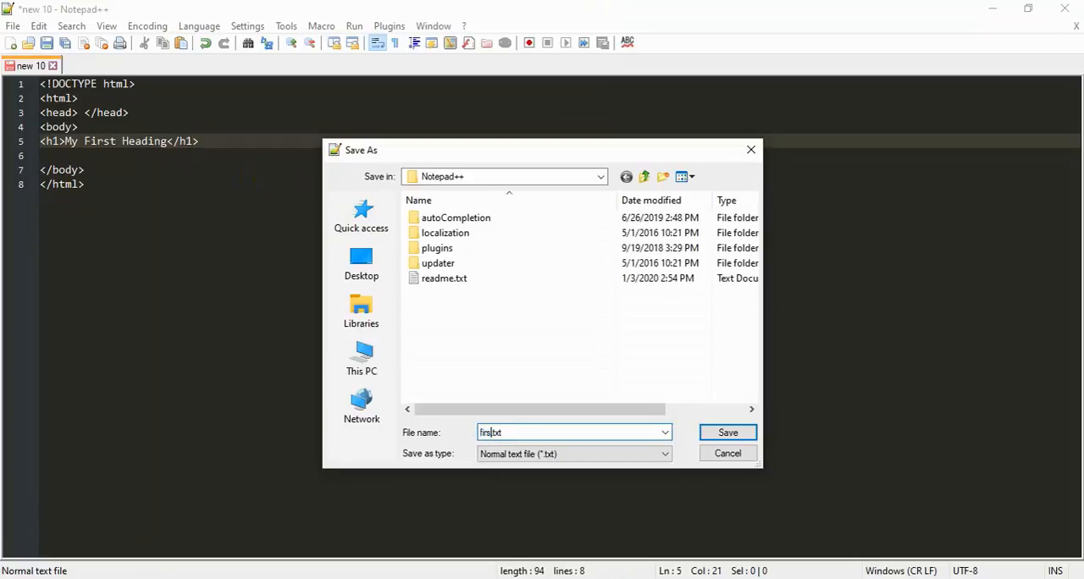
text(-html)
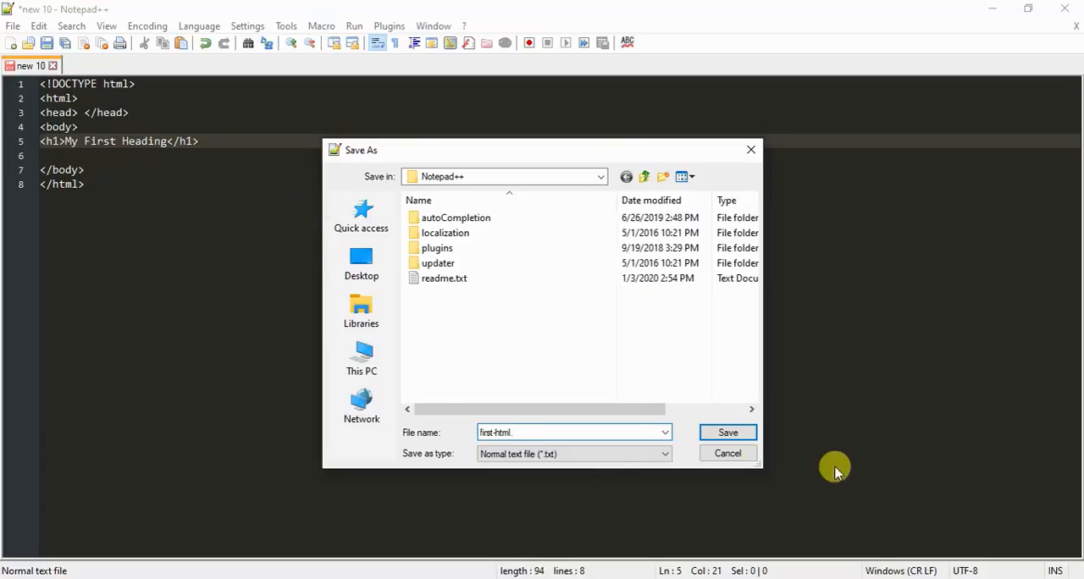
click(663, 454)
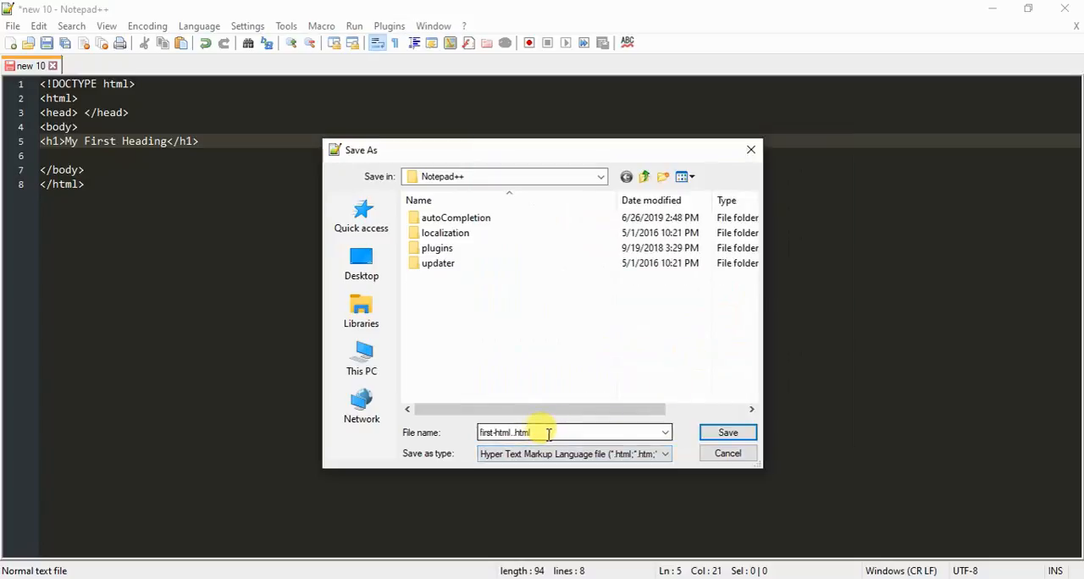
mouse_move(844, 456)
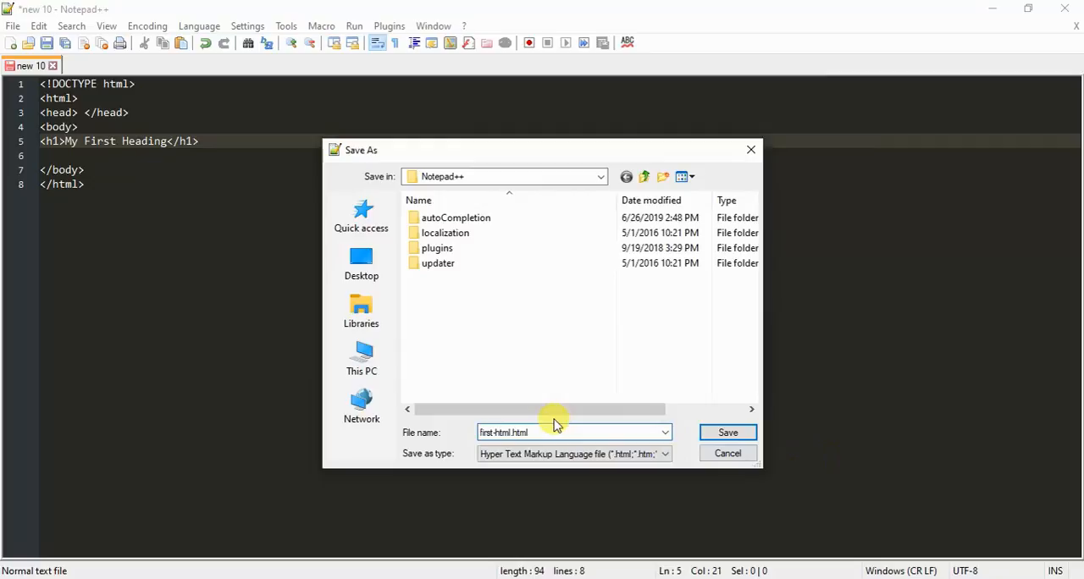
double_click(504, 433)
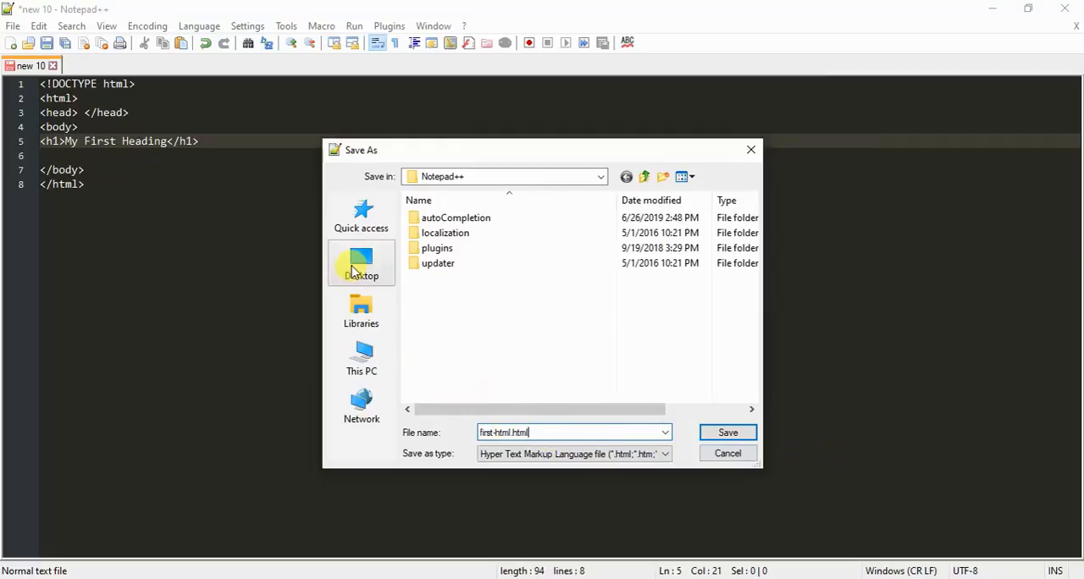
click(361, 263)
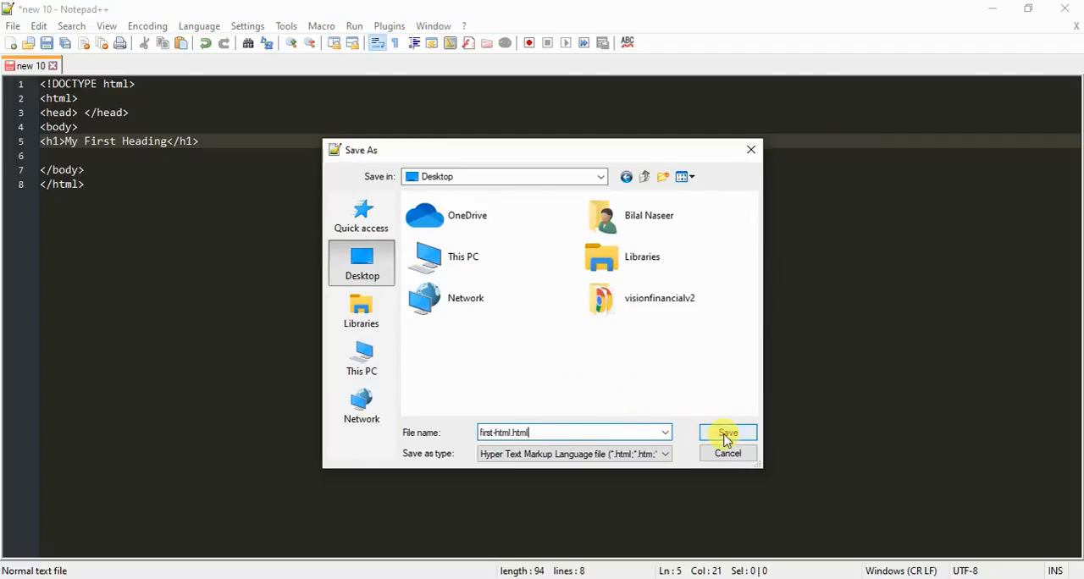
click(726, 433)
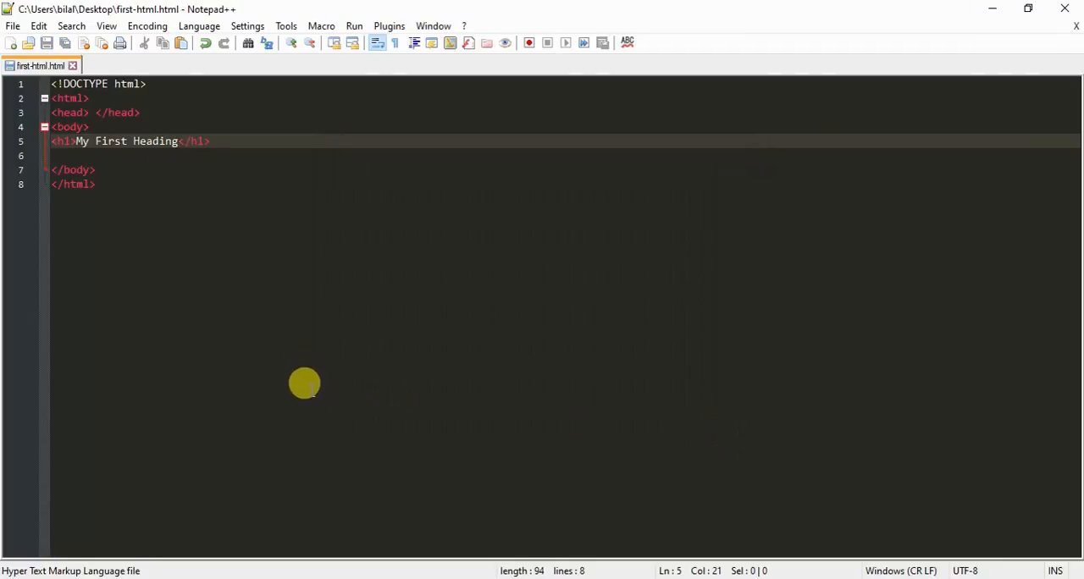
mouse_move(400, 517)
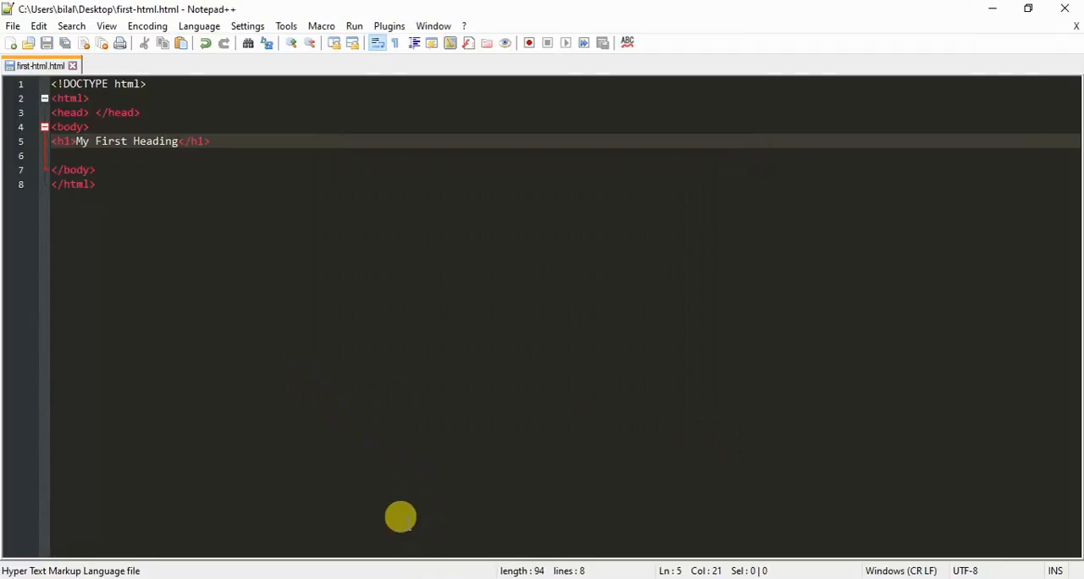
mouse_move(401, 416)
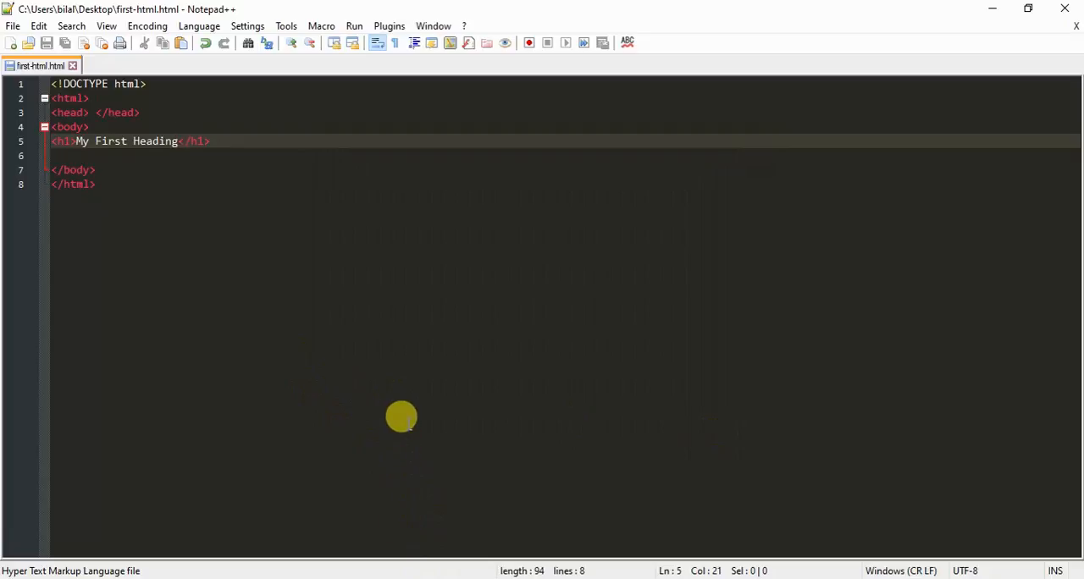
mouse_move(927, 130)
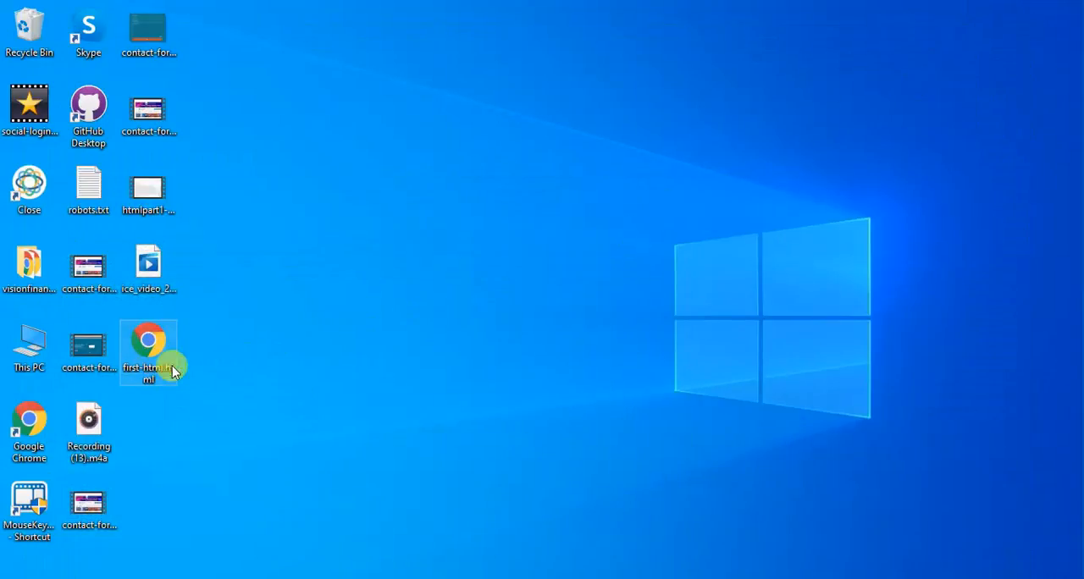
Open first-html.html from the Desktop in Chrome and select the 'My First Heading' text.
double_click(149, 339)
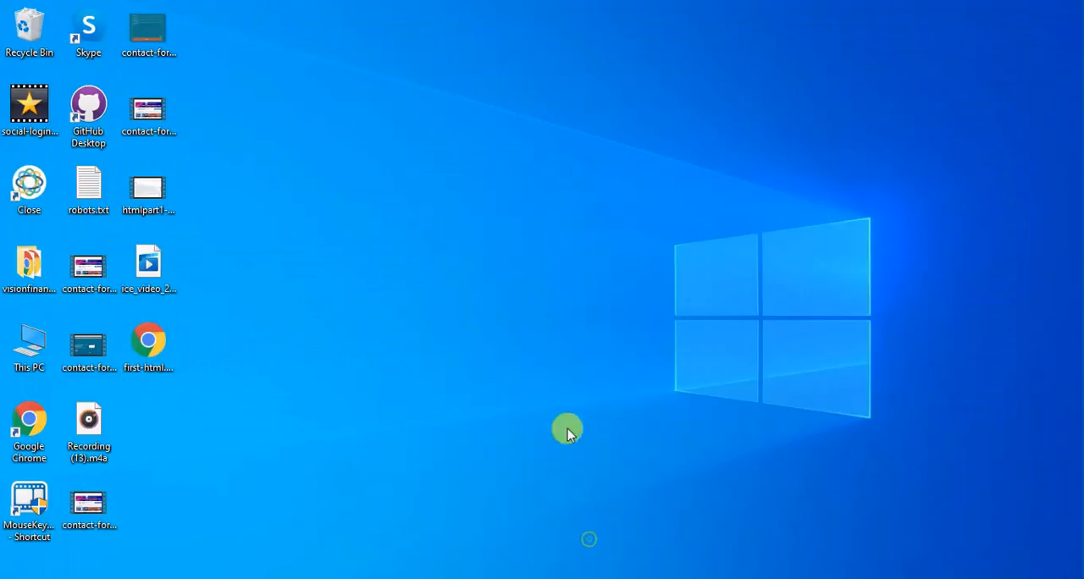
double_click(147, 338)
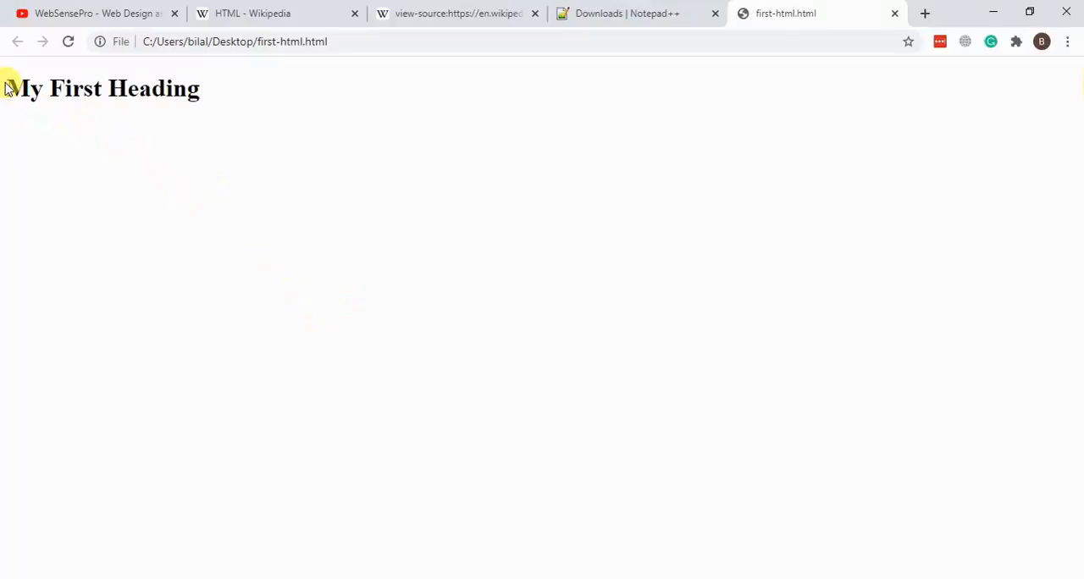
triple_click(102, 88)
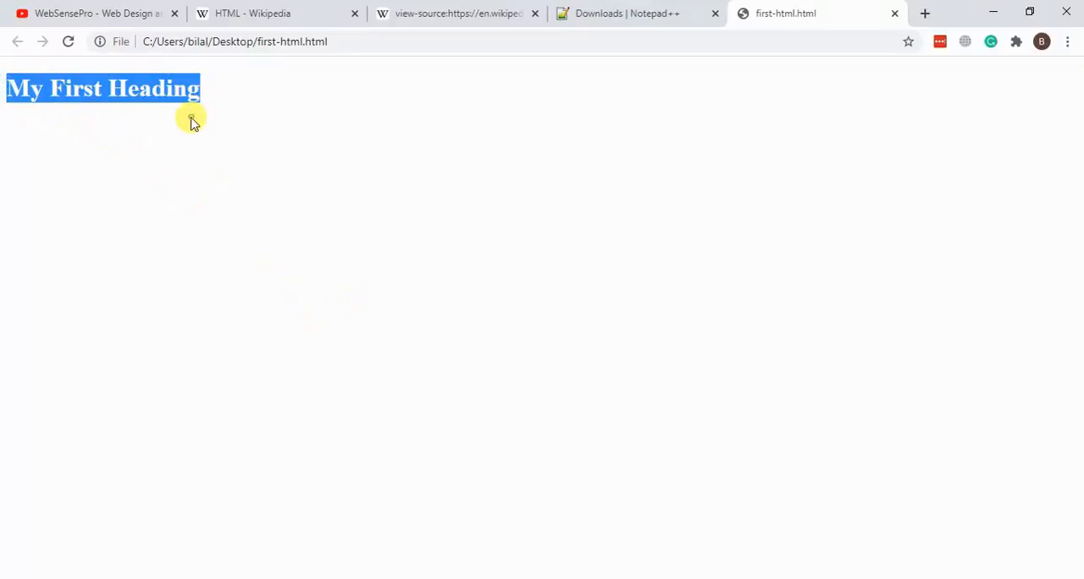